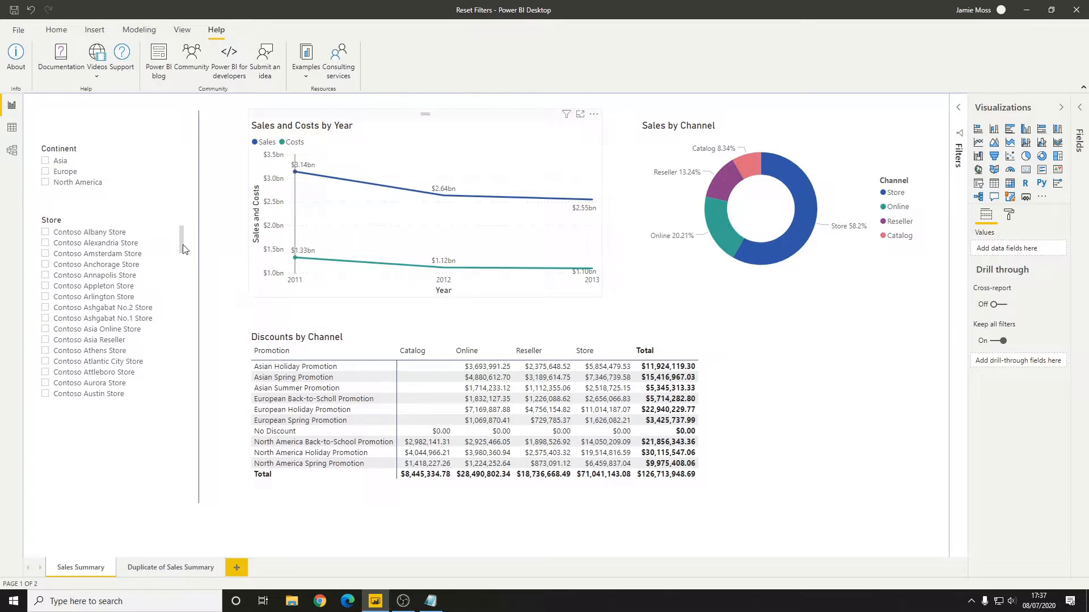
# Check Power BI Desktop's version information and dismiss it
pyautogui.click(15, 57)
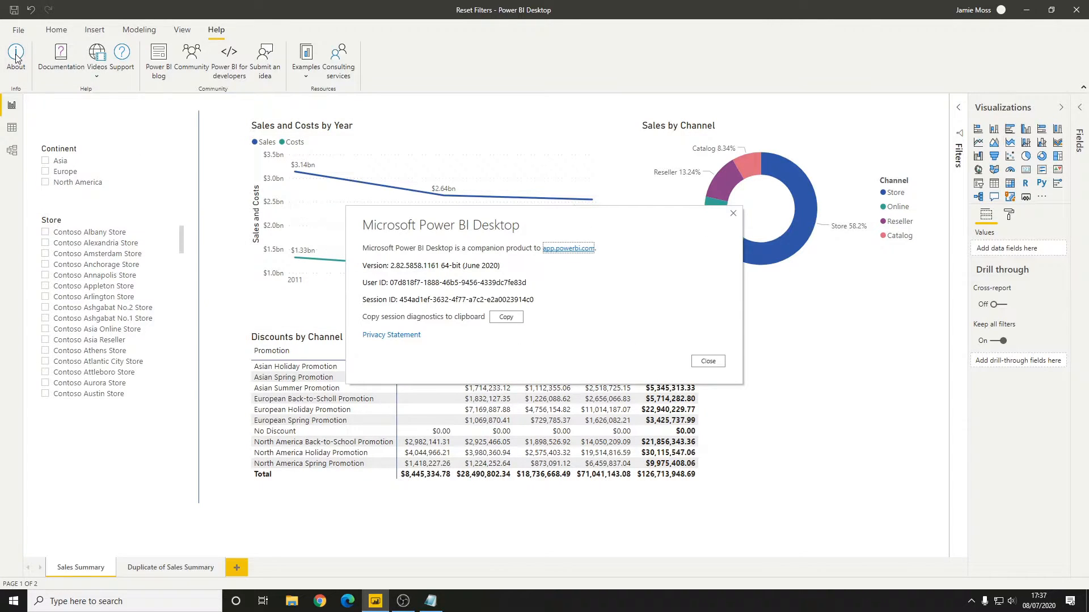
pyautogui.moveTo(418, 236)
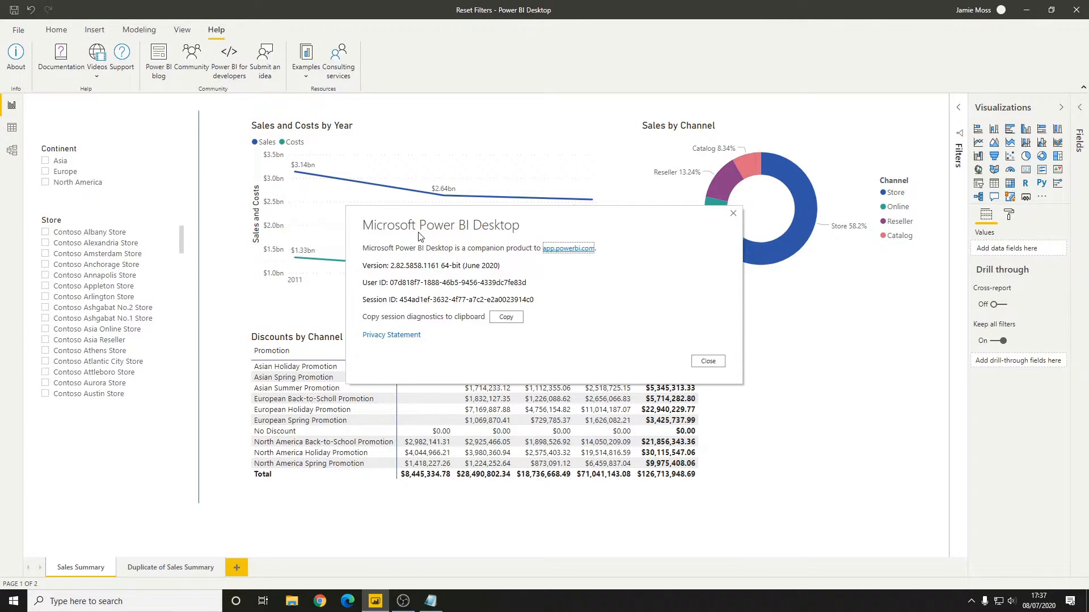
pyautogui.moveTo(676, 316)
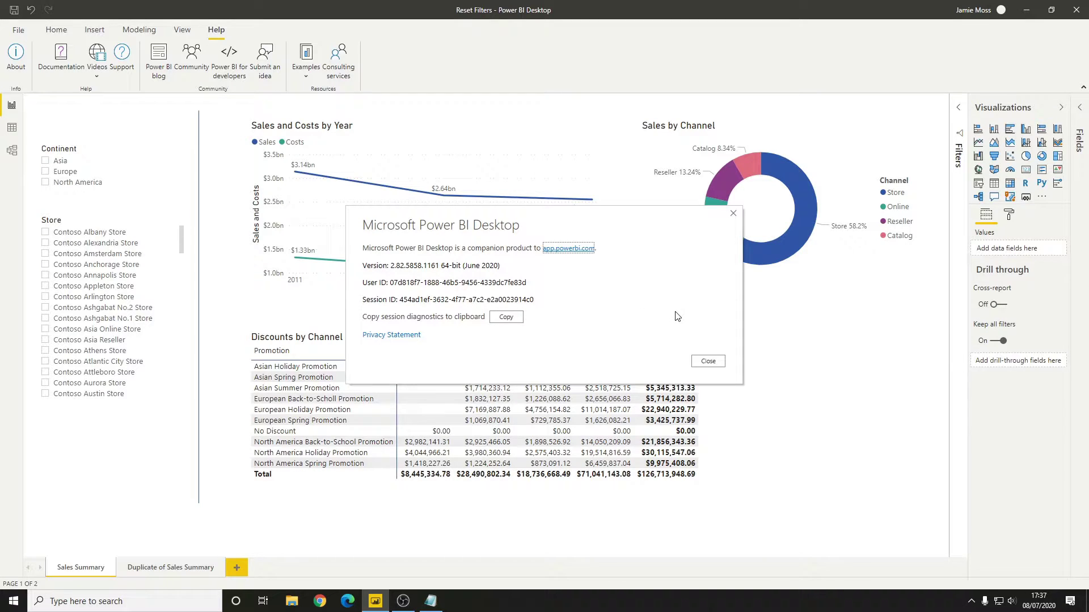
pyautogui.click(707, 360)
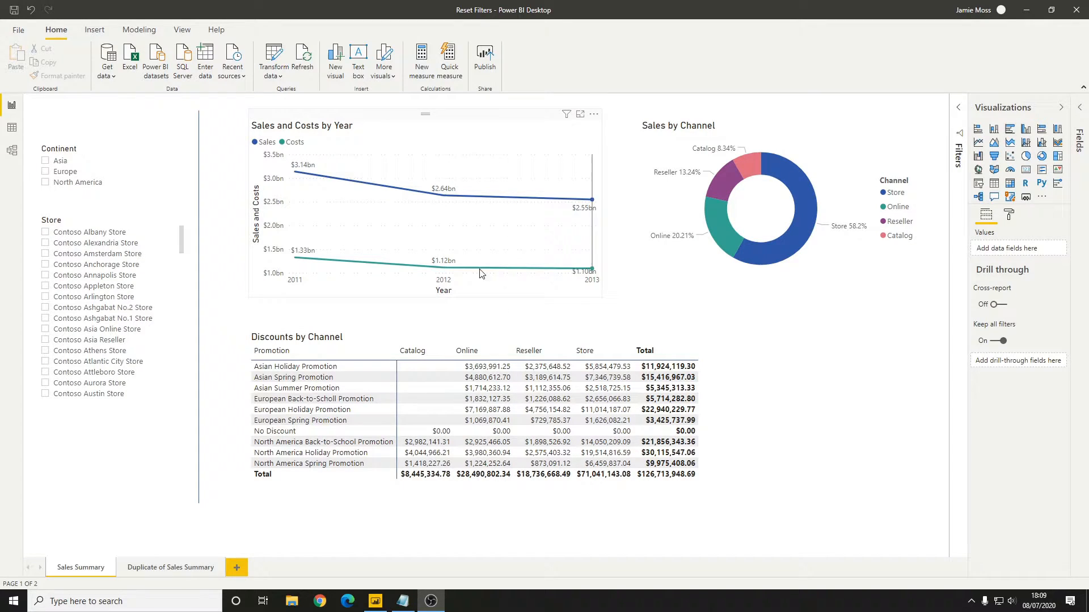
pyautogui.moveTo(357, 61)
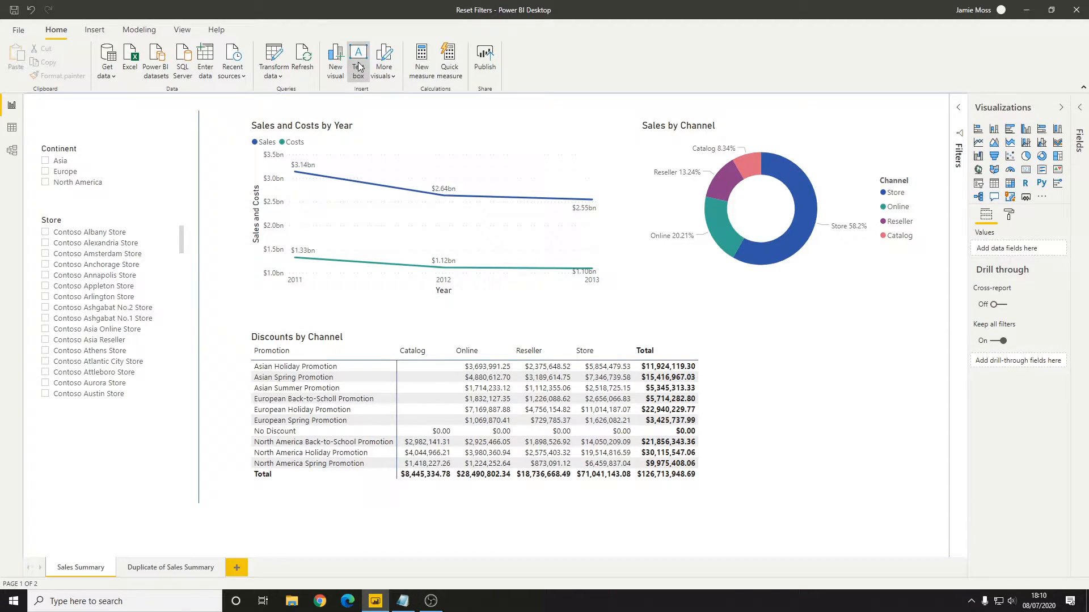
# Add a 'Reset Filters' text box under the Store slicer with font size 20
pyautogui.click(358, 59)
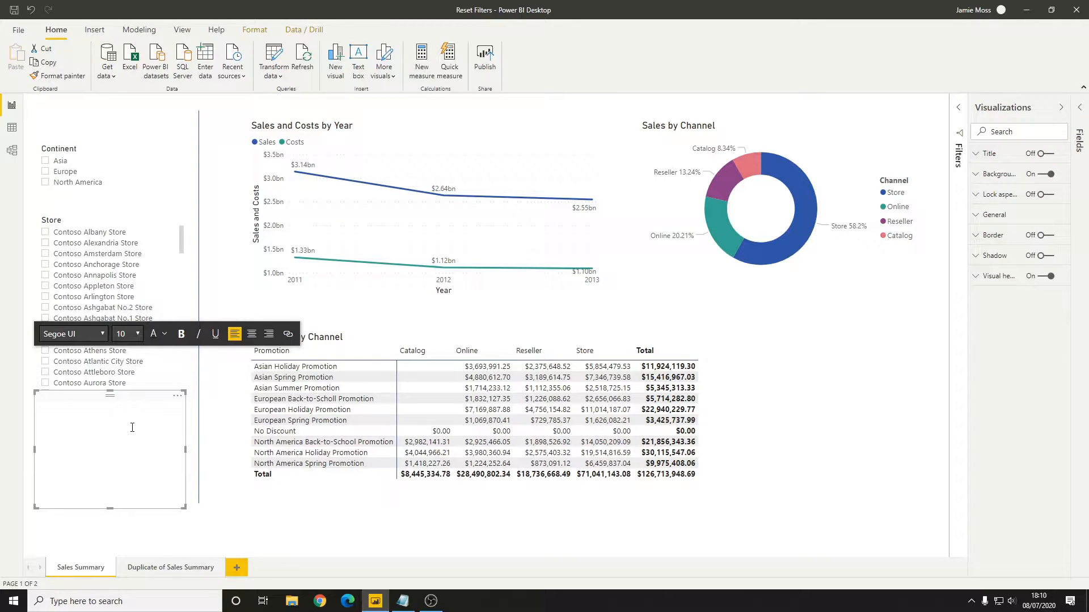
pyautogui.write('Reset Filters')
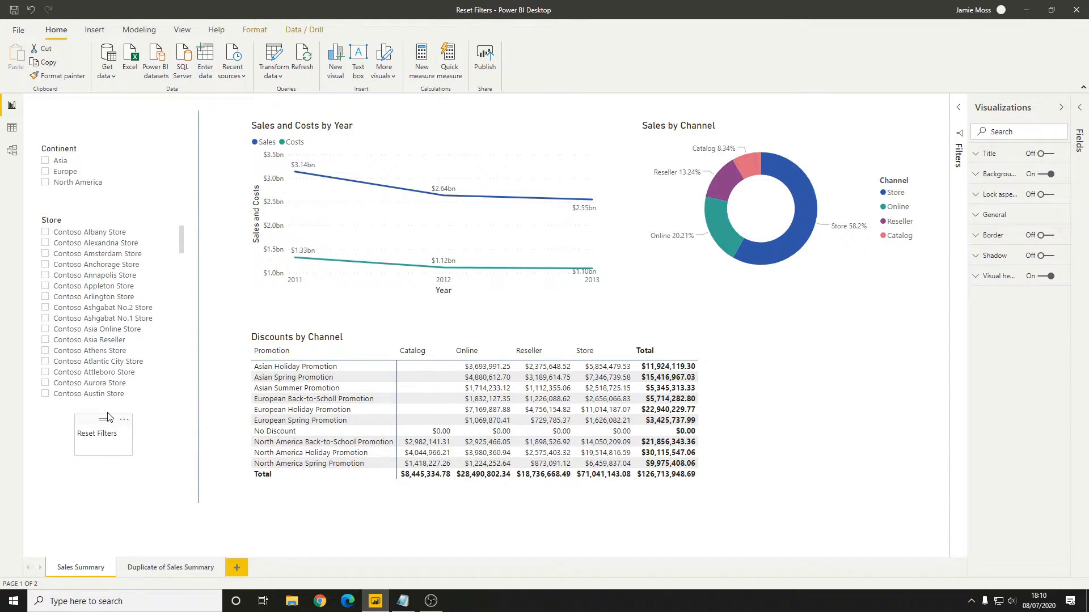
pyautogui.click(93, 429)
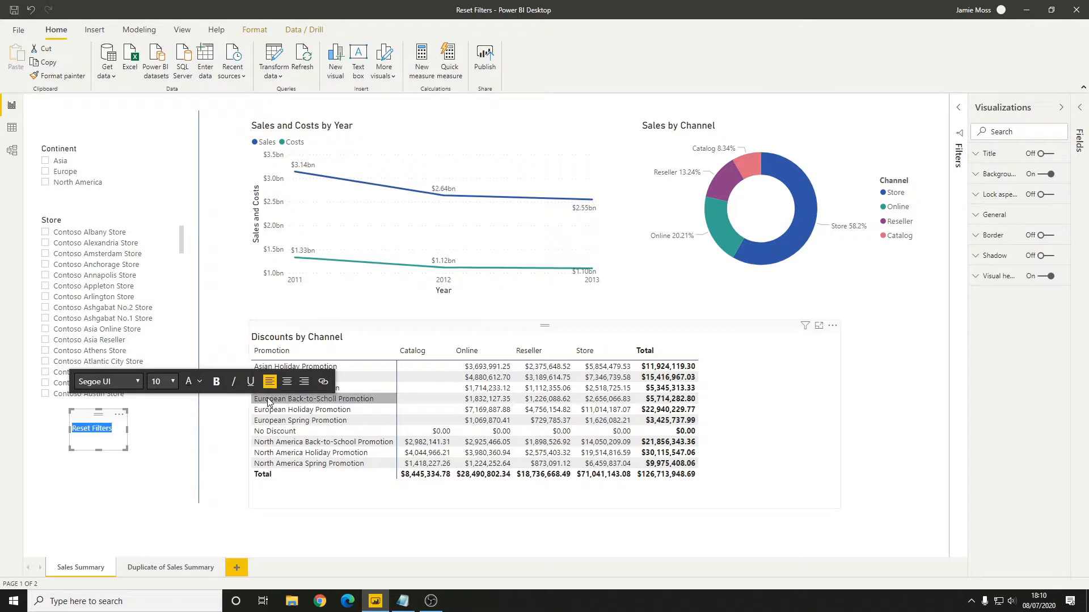
pyautogui.click(170, 381)
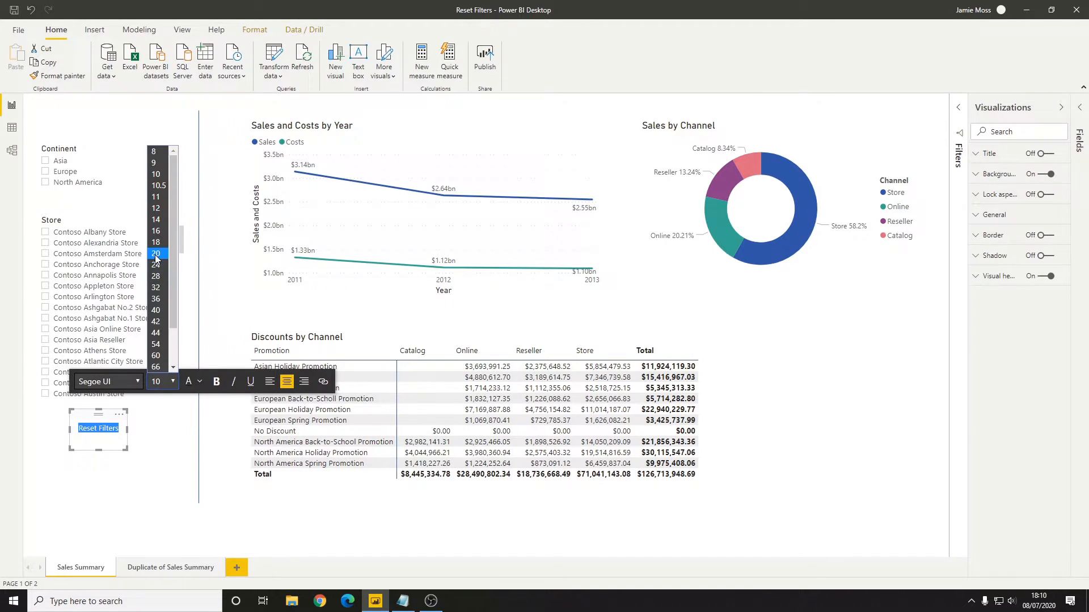
pyautogui.click(155, 208)
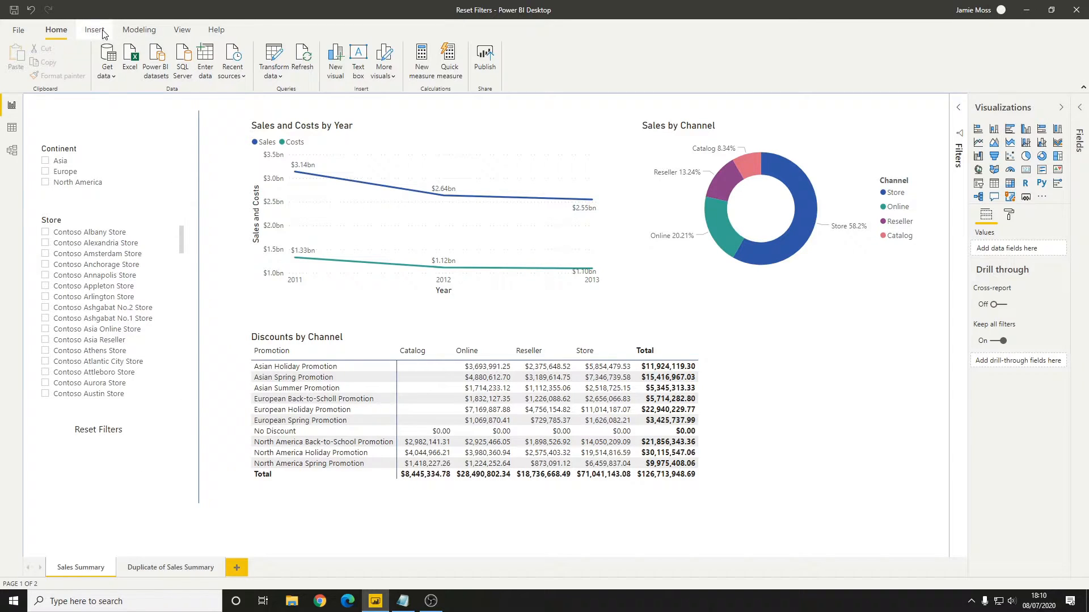
# Insert a rectangle over the label with Fill off and Action enabled
pyautogui.click(320, 57)
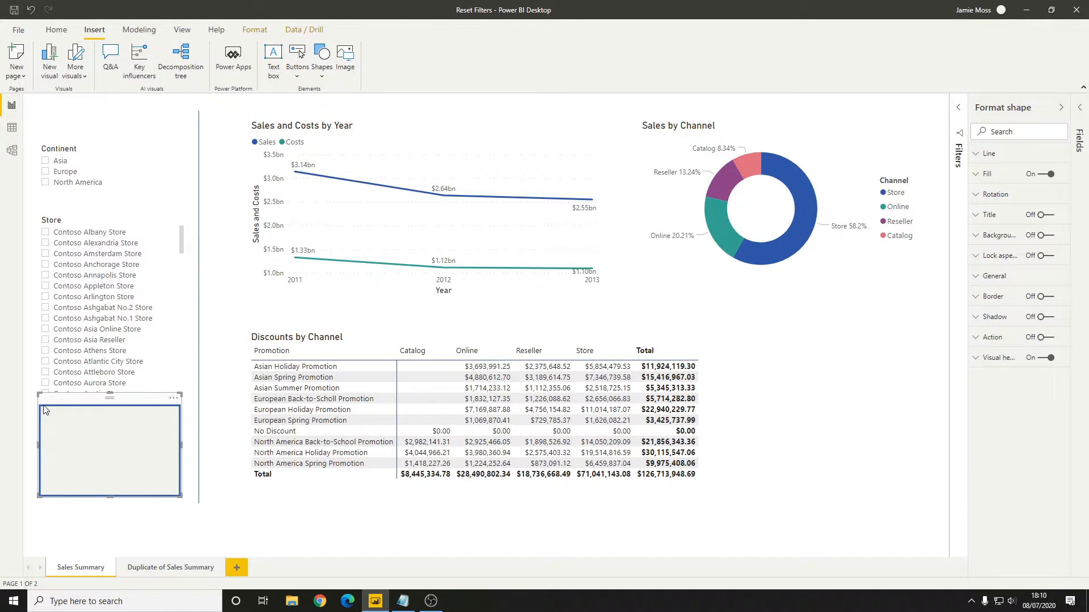
pyautogui.moveTo(1056, 177)
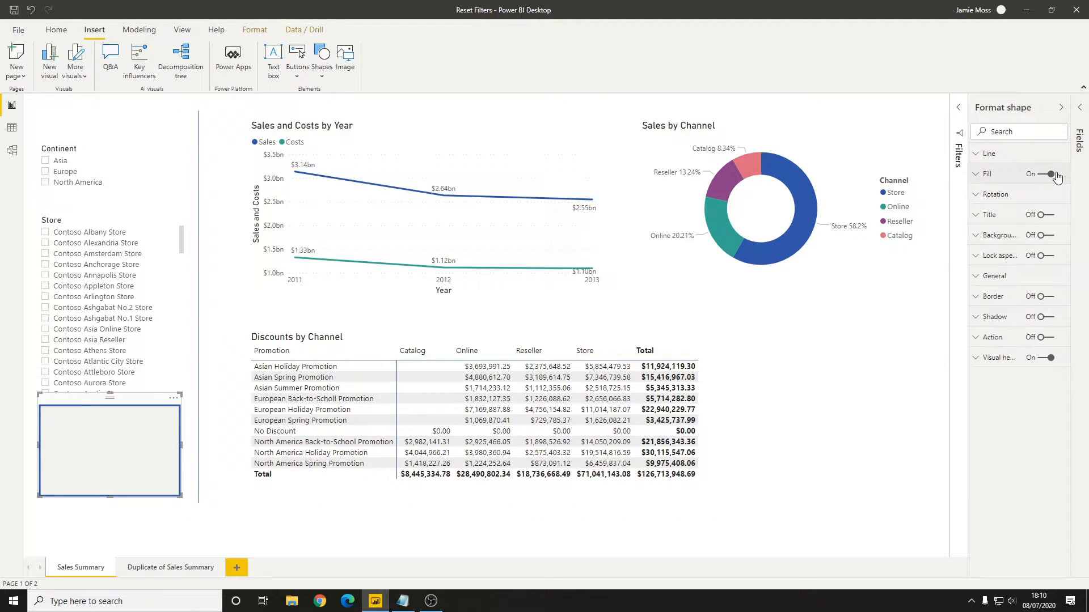
pyautogui.click(1049, 174)
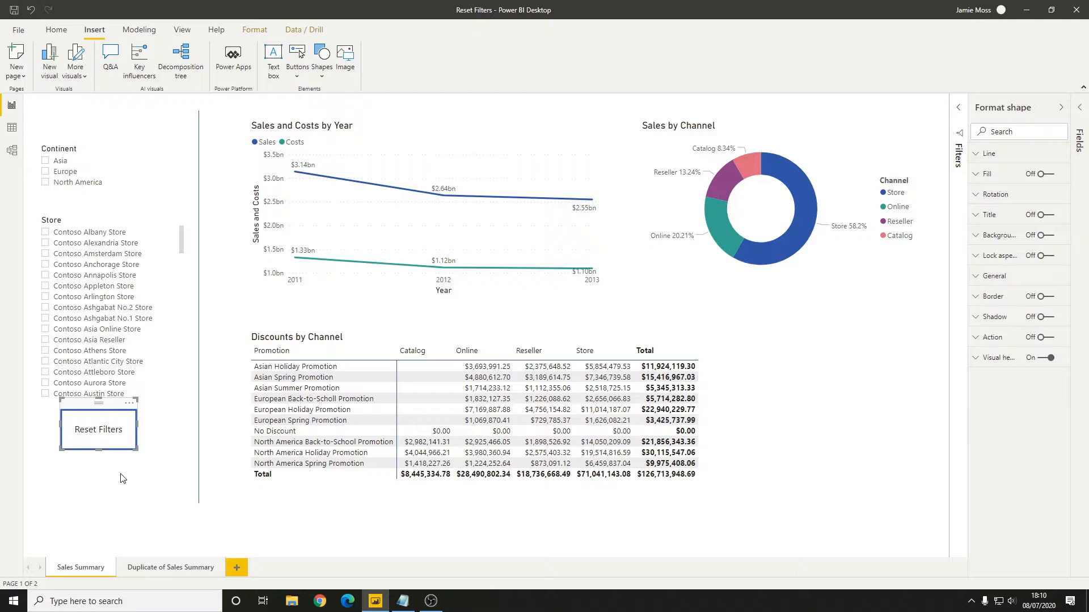
pyautogui.moveTo(945, 308)
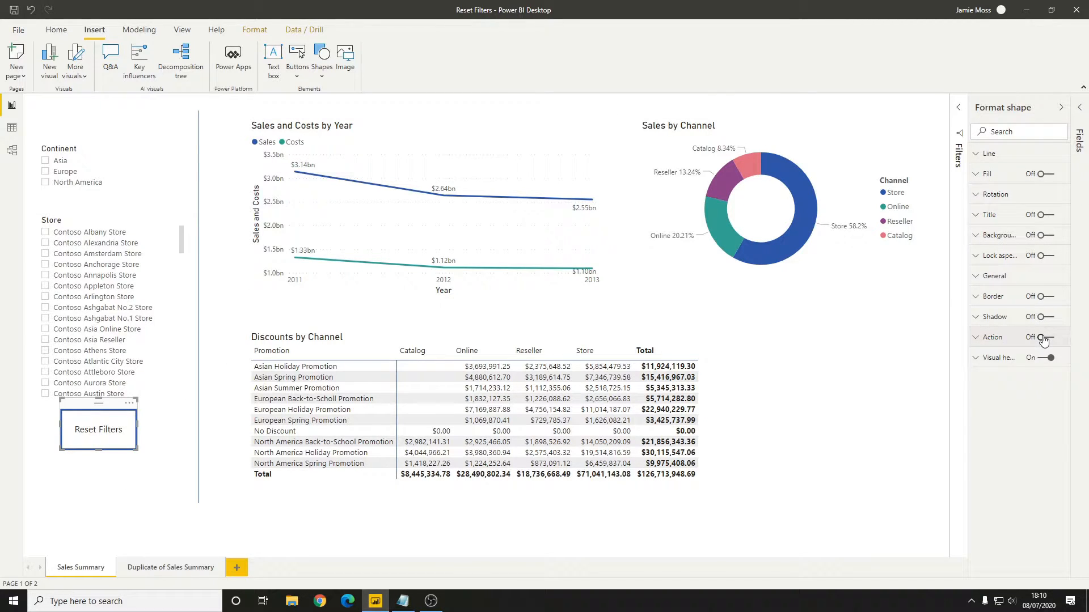
pyautogui.click(1040, 337)
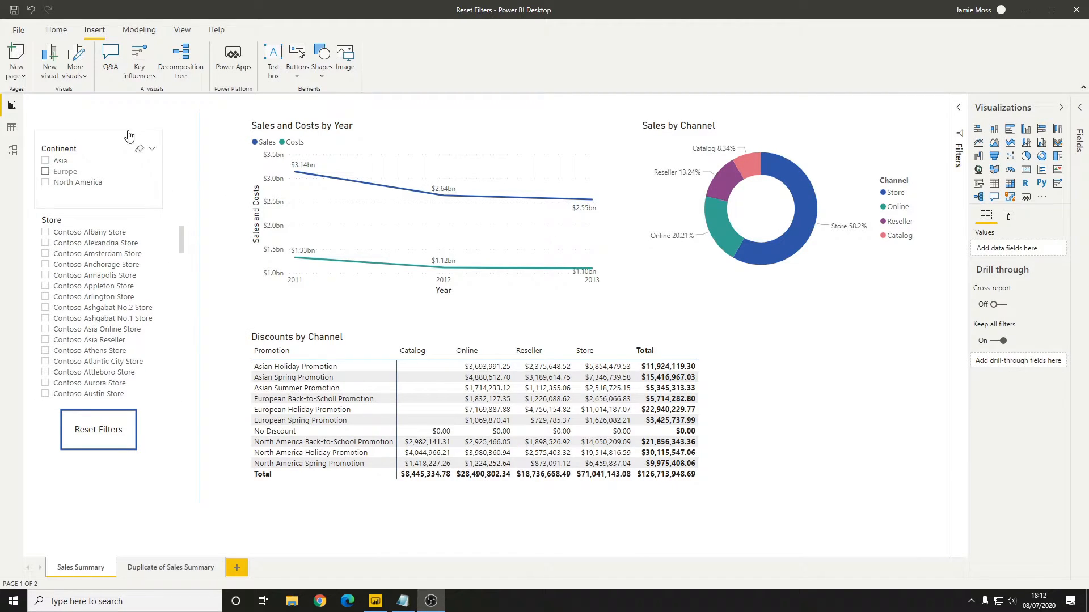
pyautogui.moveTo(69, 231)
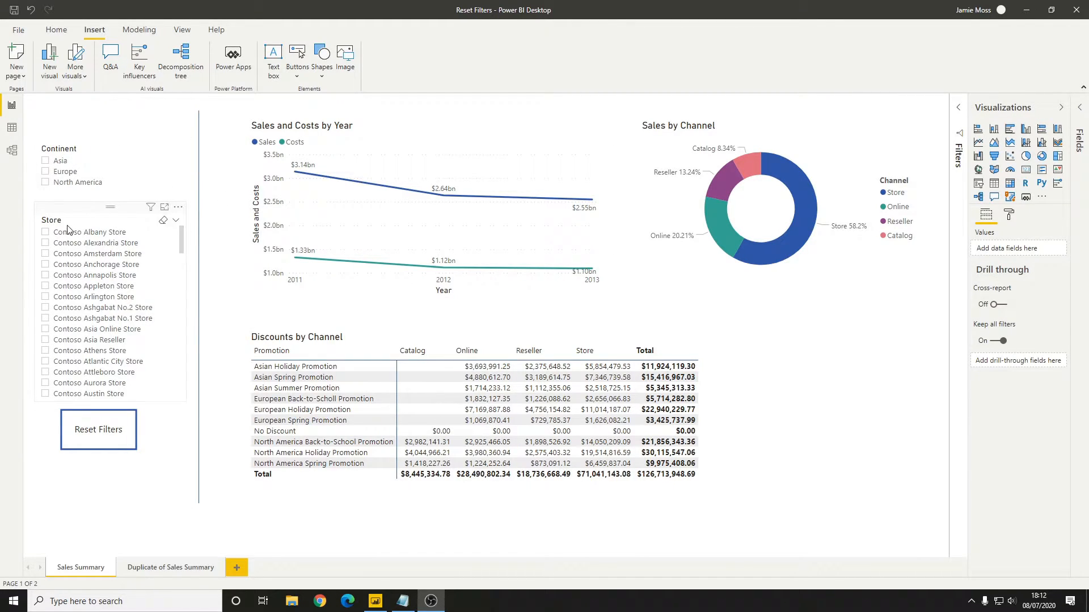
pyautogui.click(53, 171)
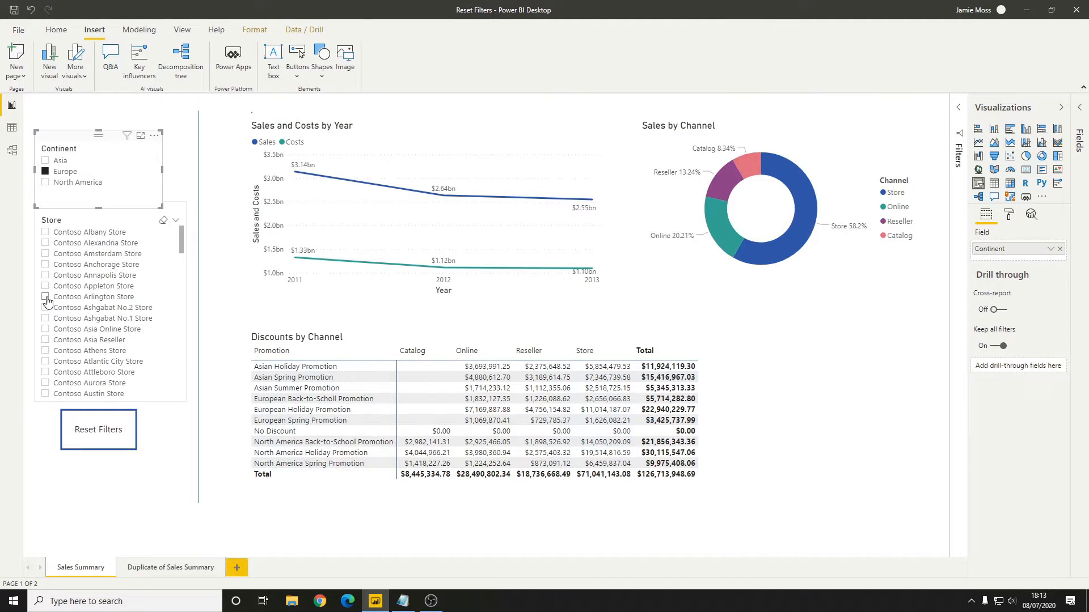
pyautogui.click(45, 171)
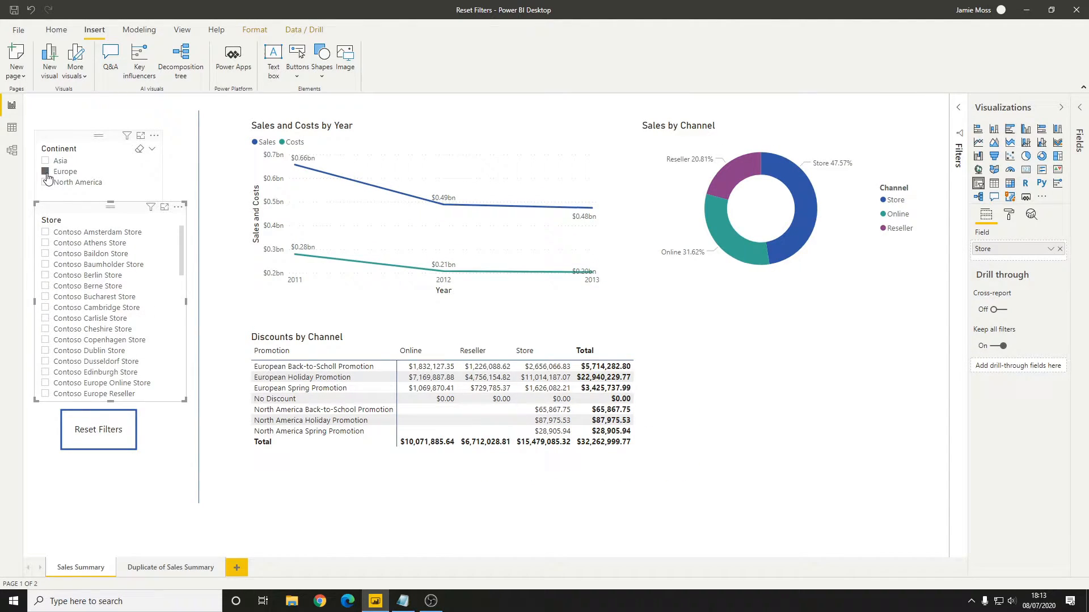
pyautogui.click(97, 429)
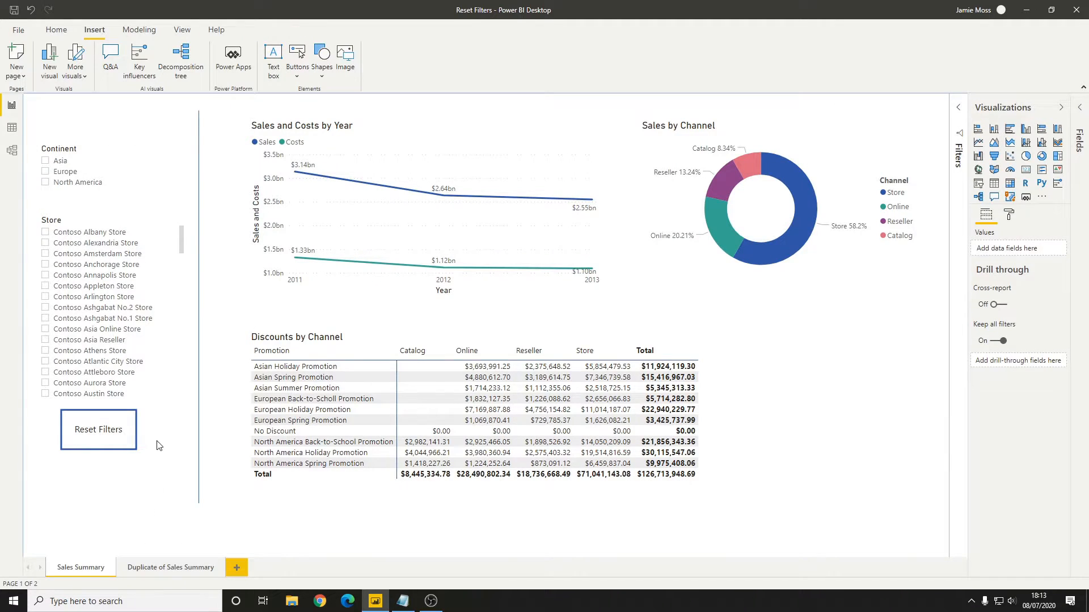
pyautogui.click(182, 30)
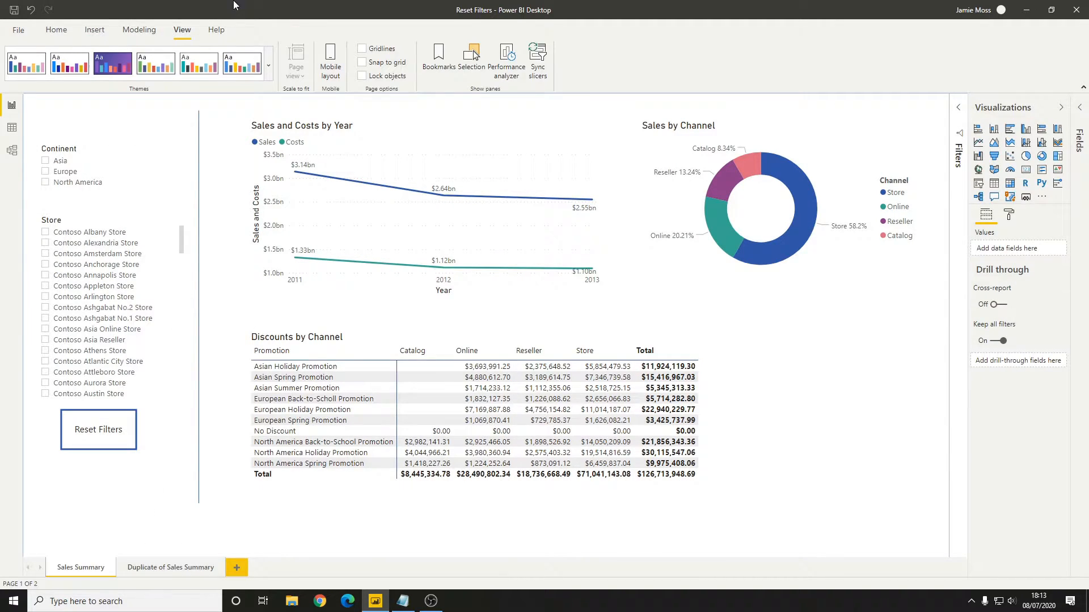
# Add a bookmark of the unfiltered report state and rename it 'Filters Reset'
pyautogui.click(438, 59)
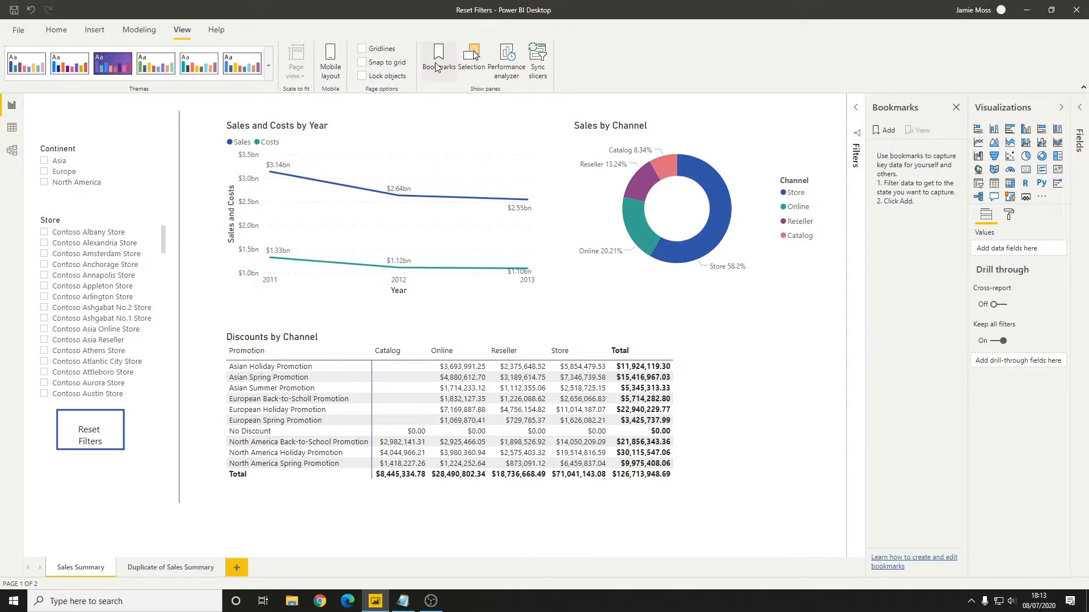
pyautogui.moveTo(899, 131)
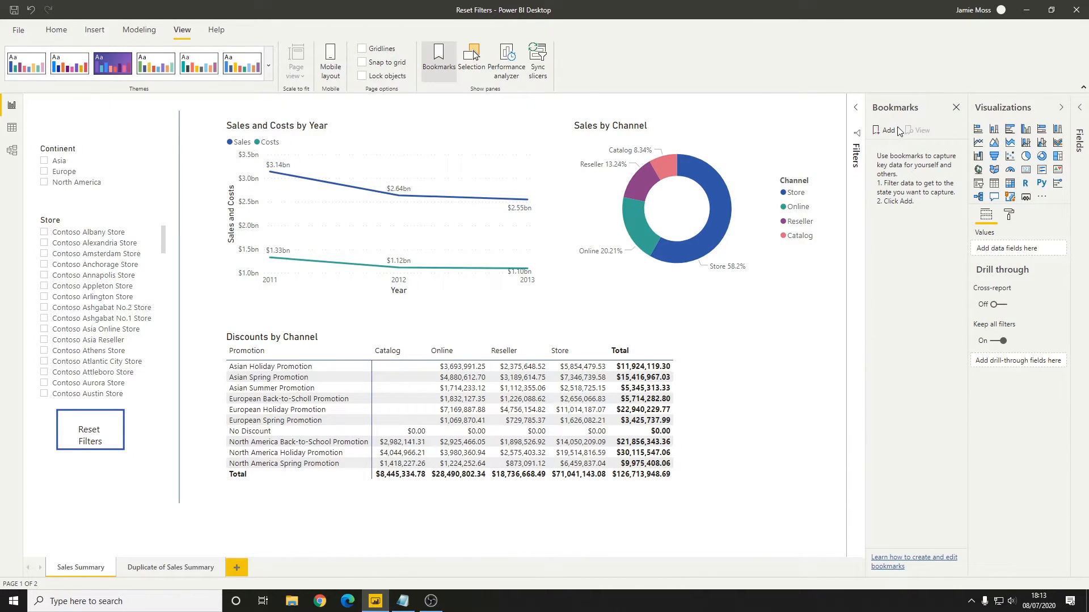
pyautogui.click(883, 129)
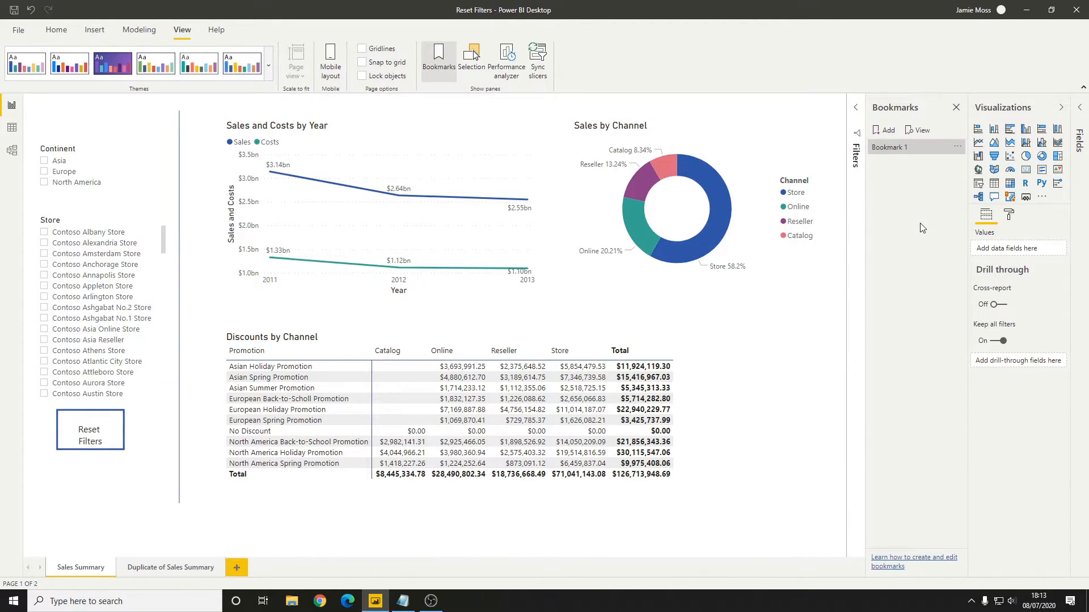
pyautogui.moveTo(598, 314)
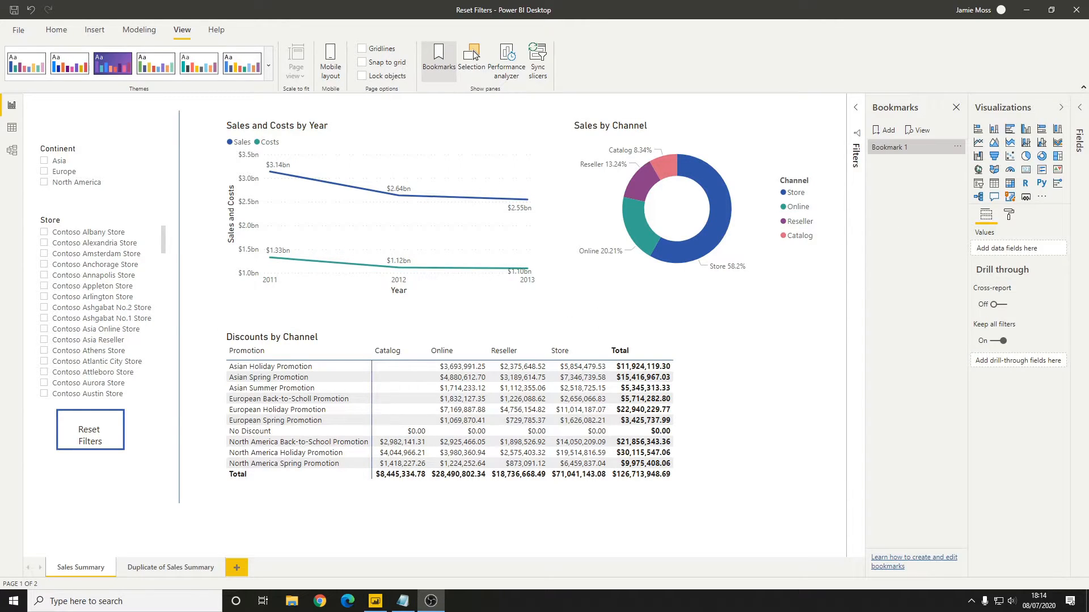
pyautogui.moveTo(955, 149)
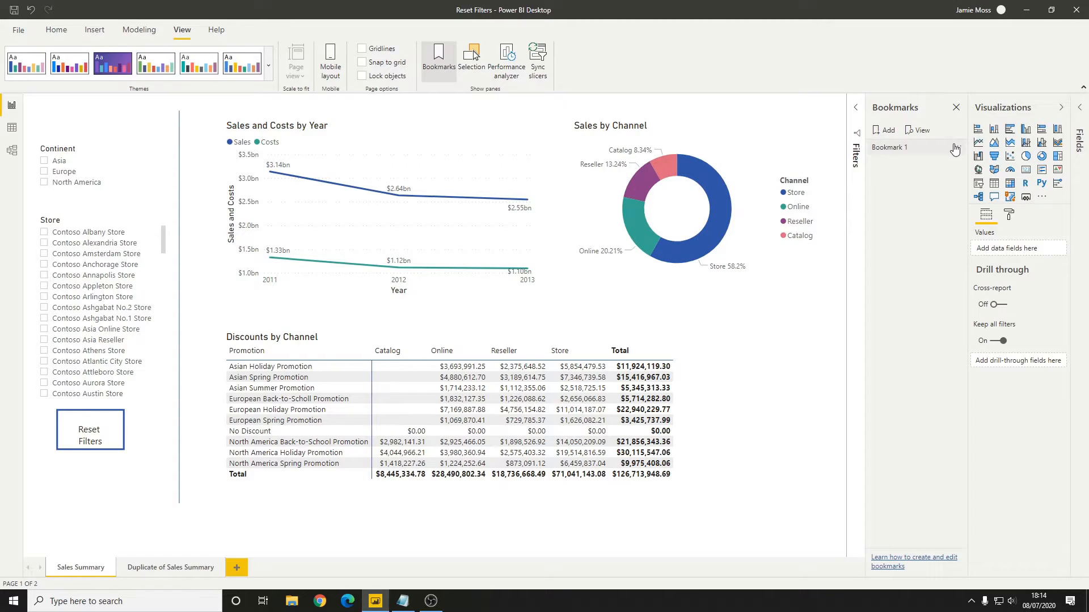
pyautogui.doubleClick(903, 147)
pyautogui.write('Filters Res')
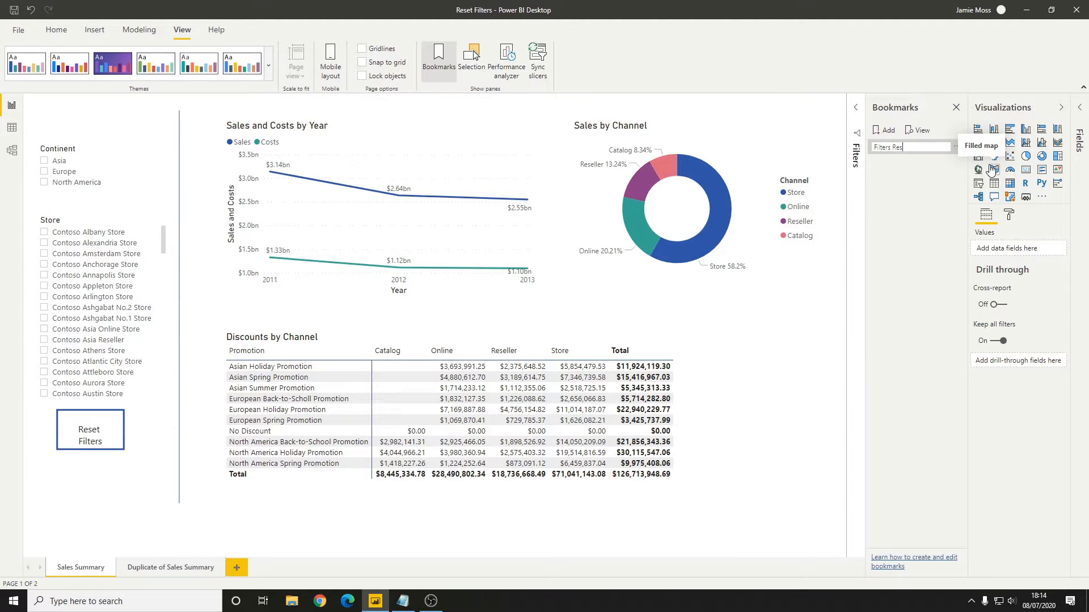
pyautogui.click(846, 75)
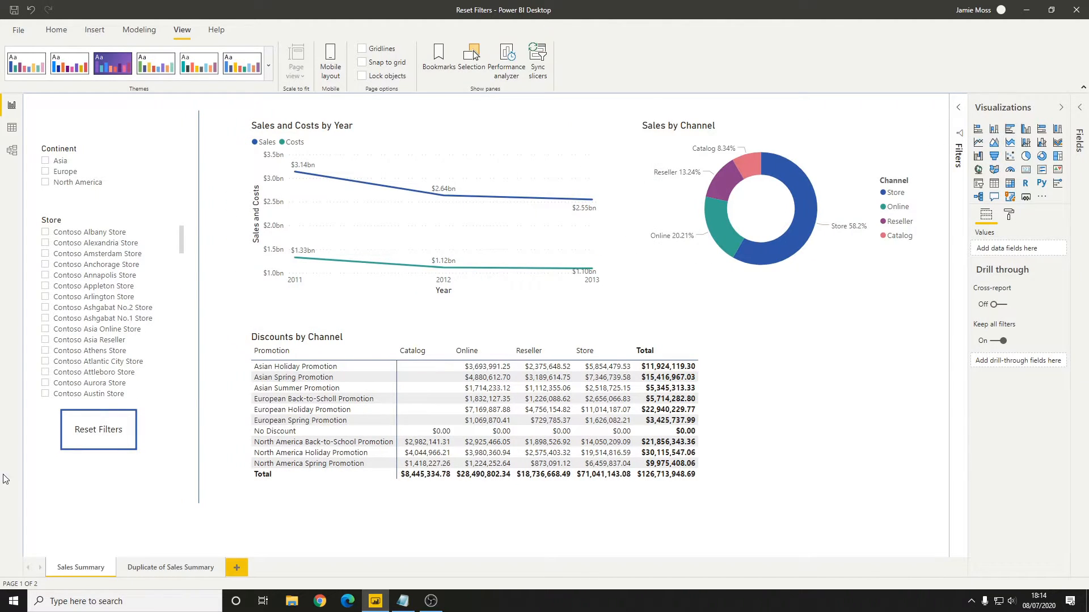
# Set the button's action to Bookmark type targeting 'Filters Reset'
pyautogui.click(98, 429)
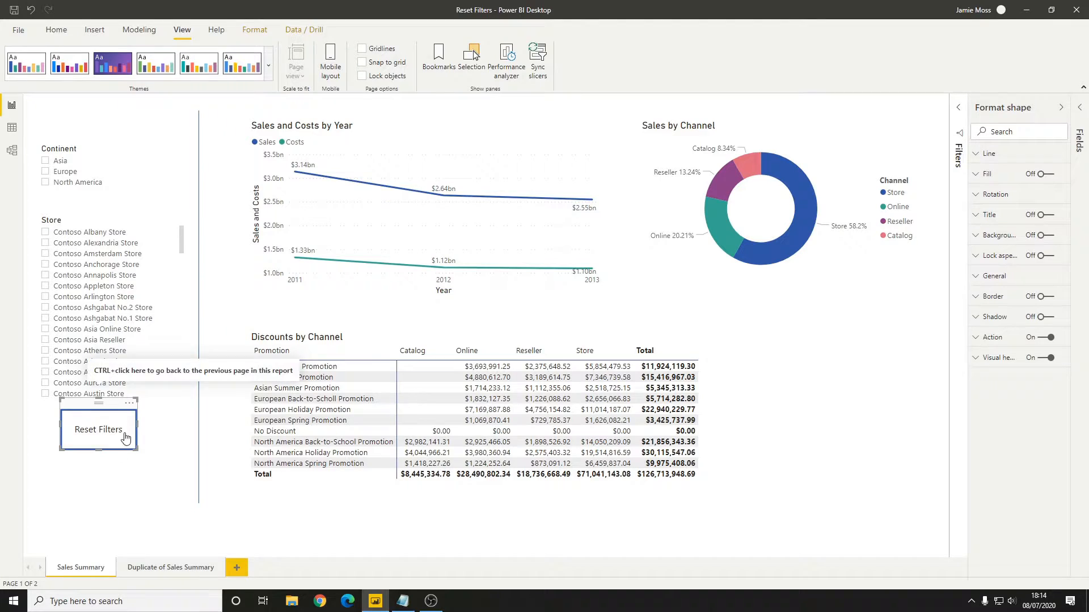
pyautogui.click(976, 337)
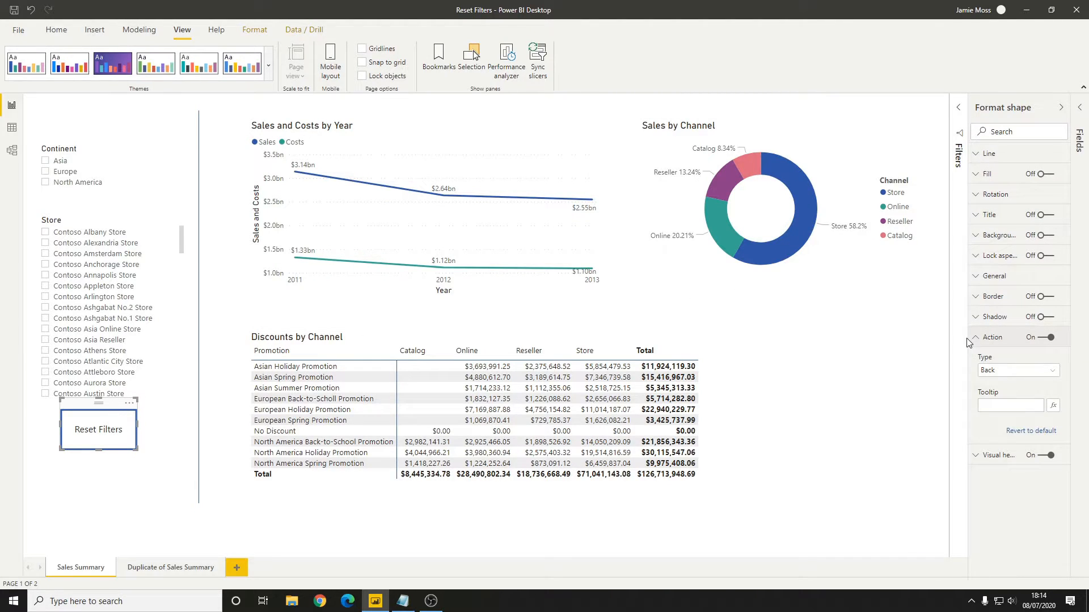
pyautogui.click(1016, 370)
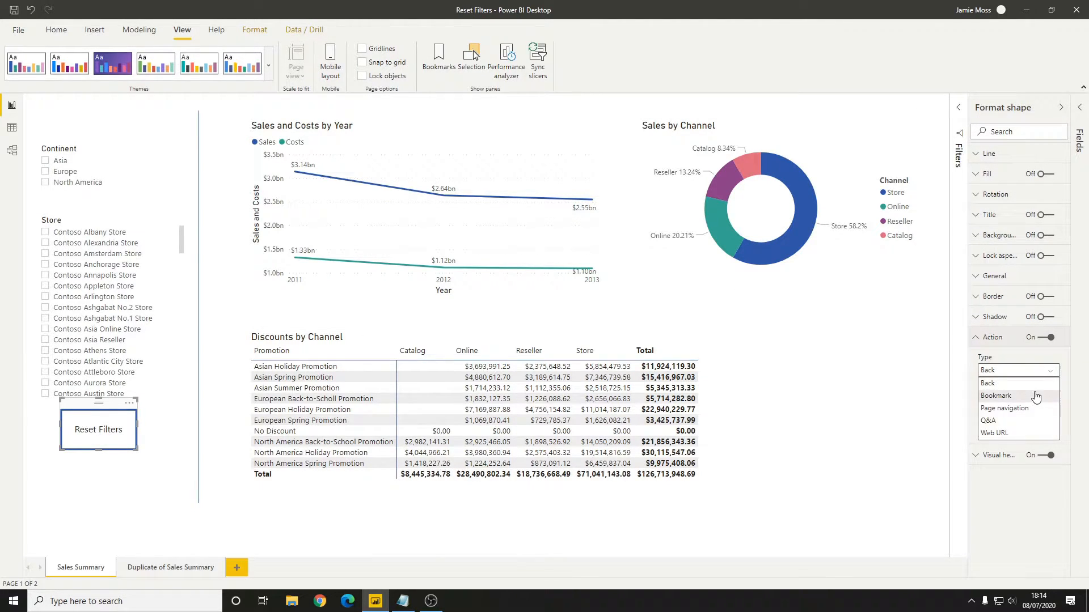
pyautogui.click(994, 395)
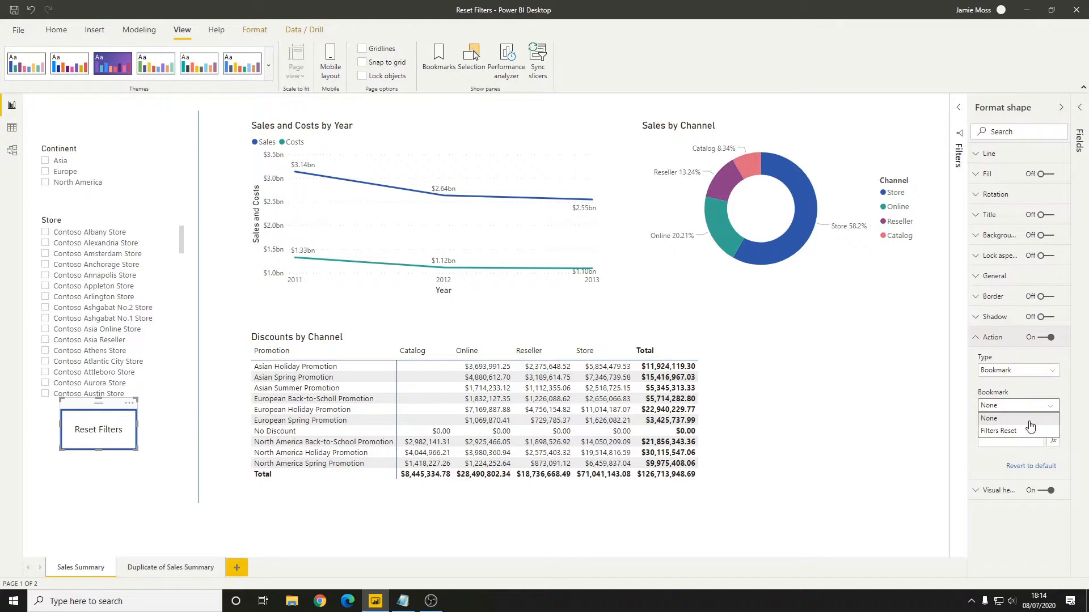
pyautogui.click(1000, 431)
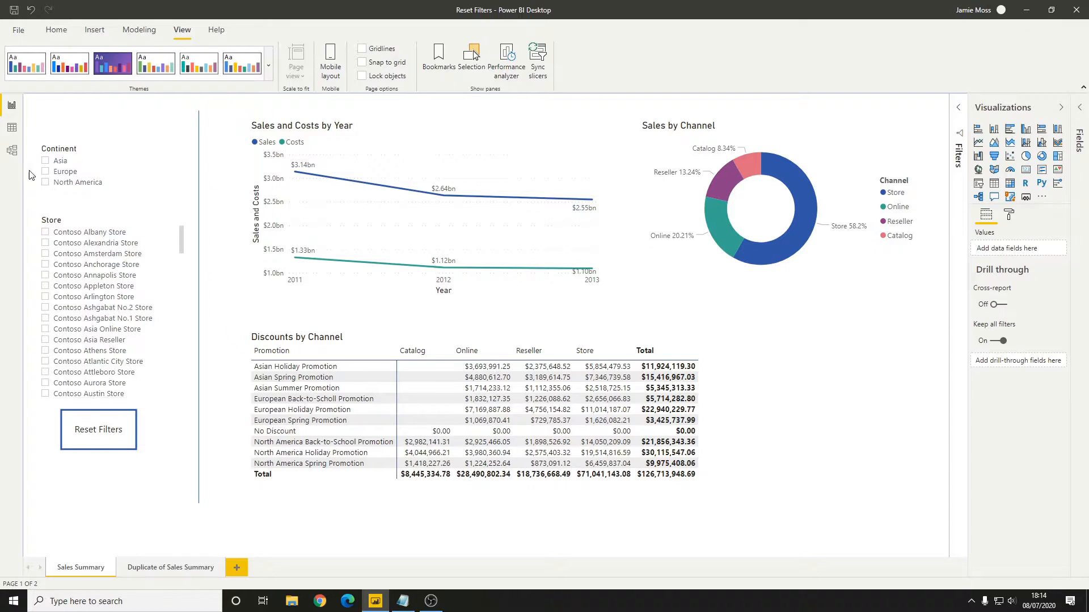
pyautogui.click(44, 172)
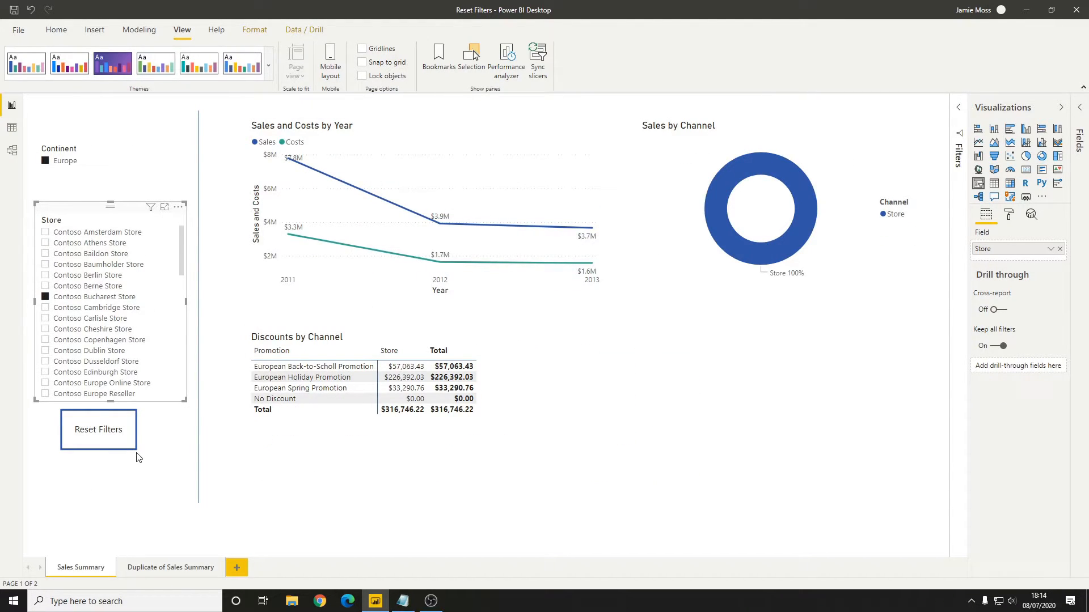
pyautogui.moveTo(134, 453)
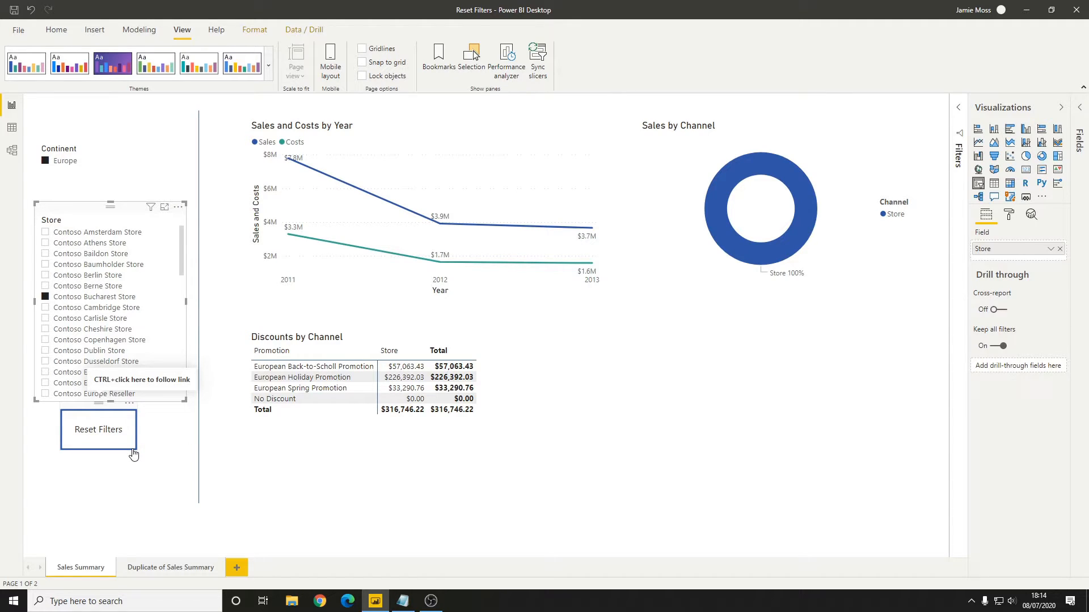
pyautogui.click(98, 429)
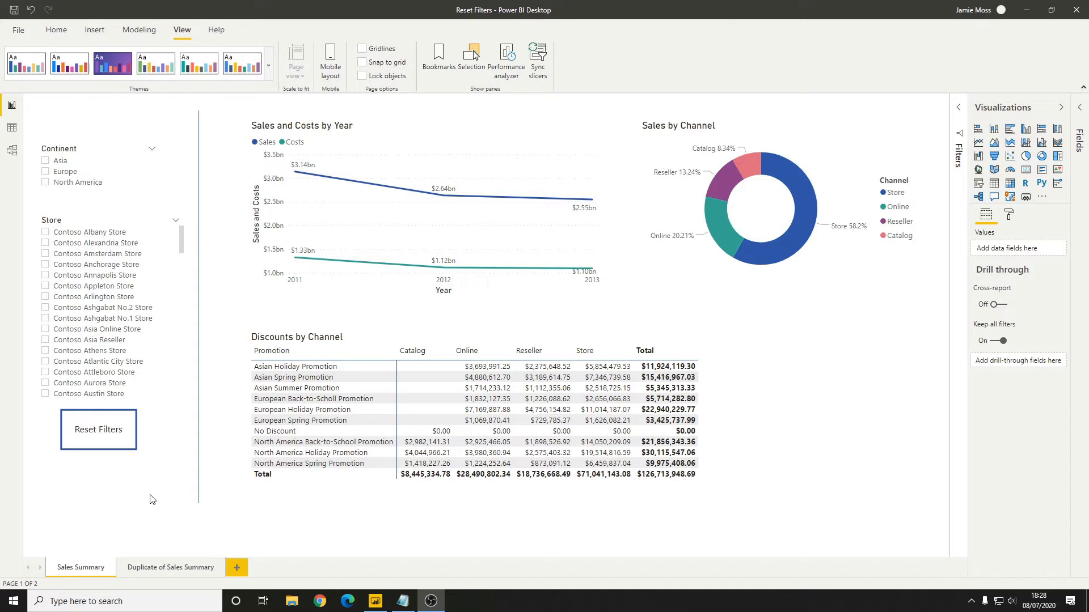
pyautogui.moveTo(170, 567)
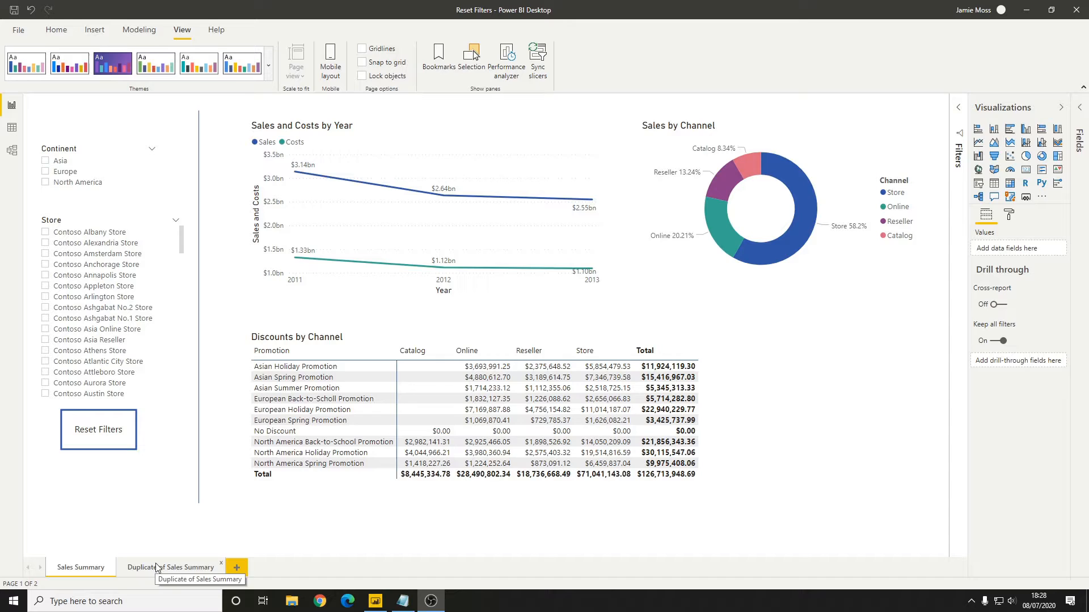
# Go to the Duplicate of Sales Summary page, select its button and show the Bookmarks pane
pyautogui.click(170, 567)
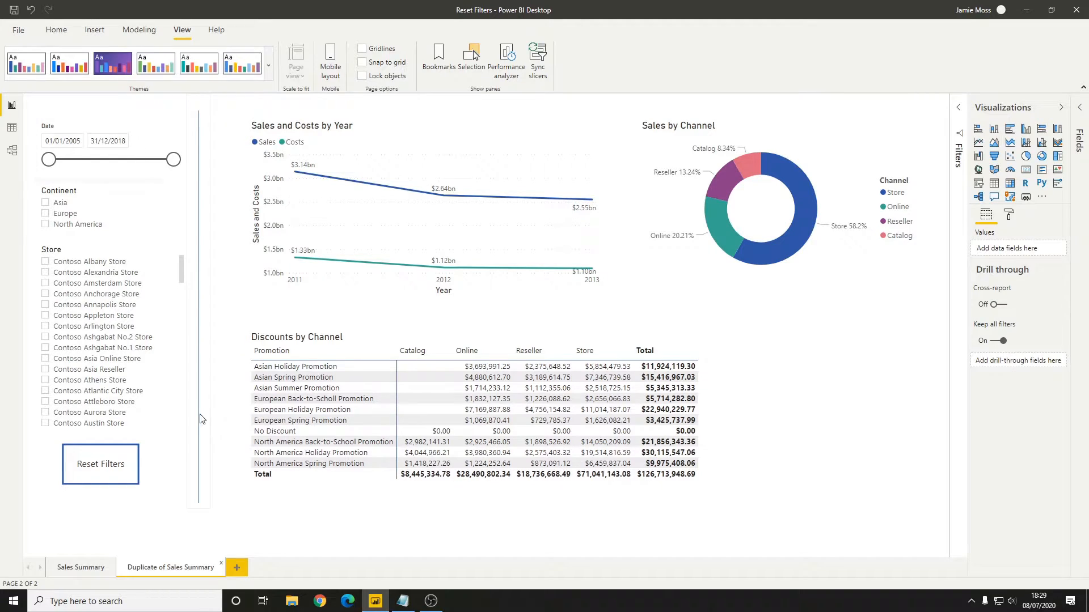
pyautogui.click(100, 464)
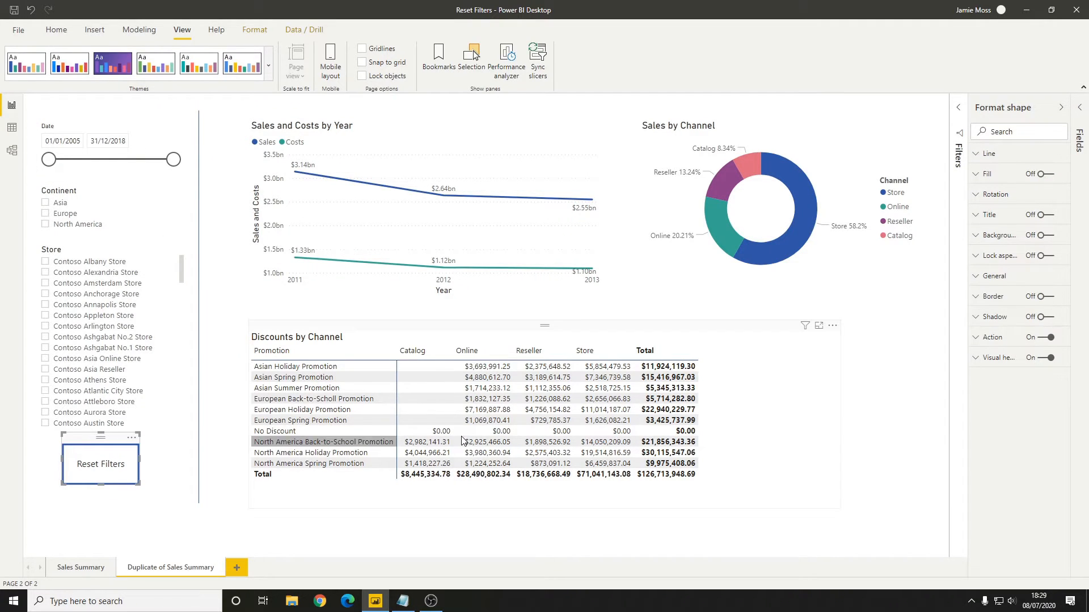
pyautogui.click(437, 58)
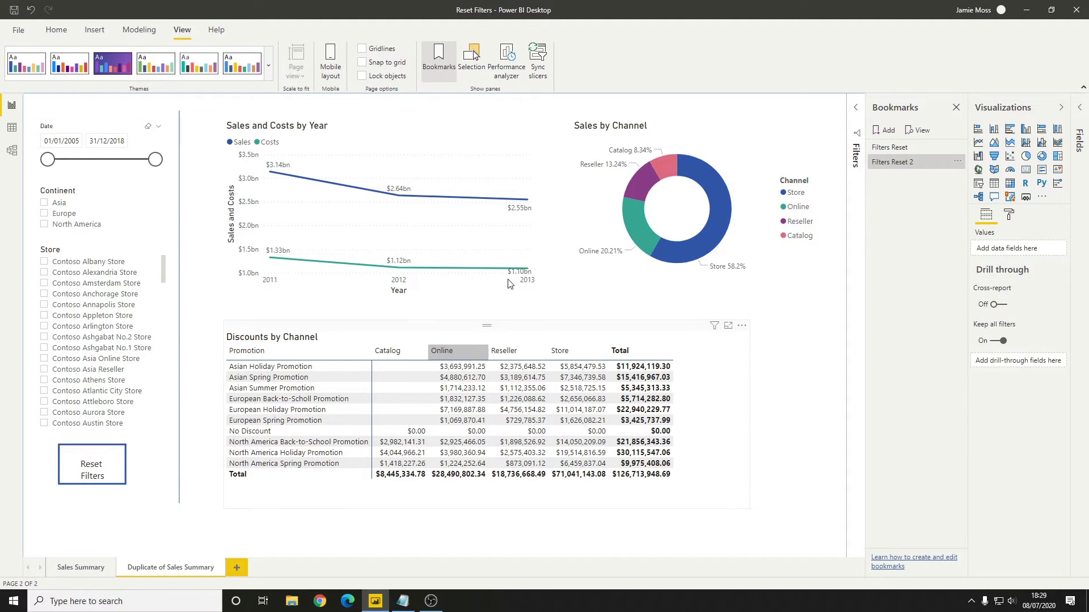
pyautogui.moveTo(962, 165)
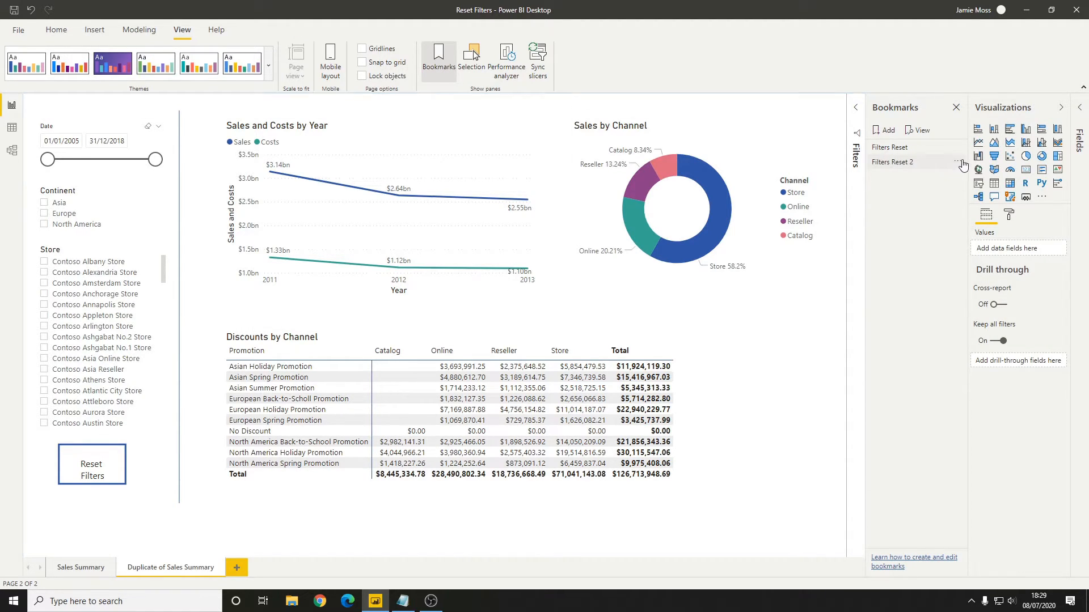
# Delete 'Filters Reset 2', select the Continent and Store slicers, and add a new bookmark
pyautogui.click(963, 163)
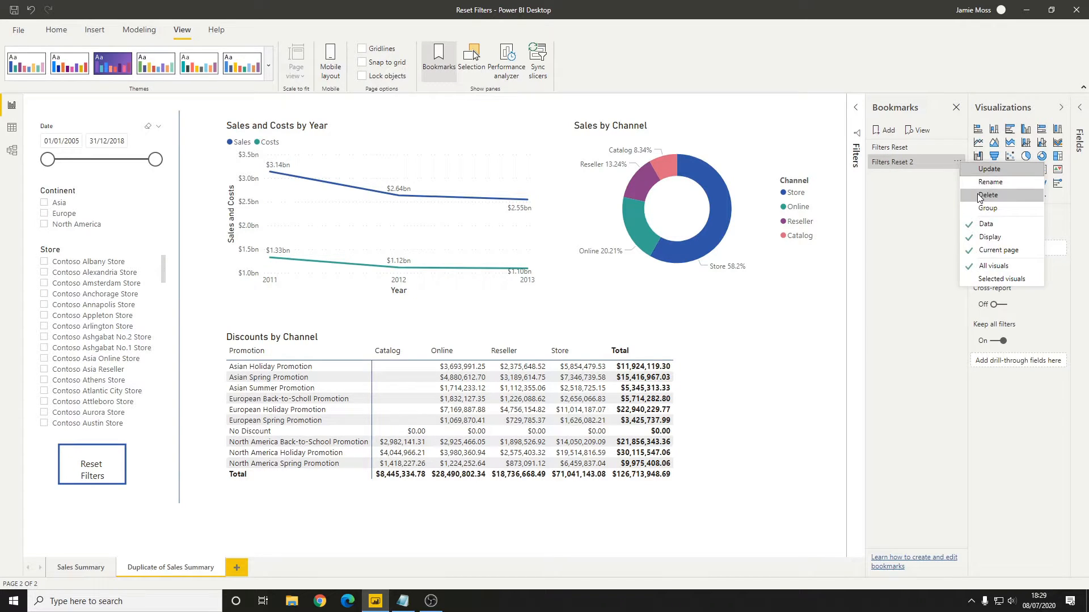
pyautogui.moveTo(986, 169)
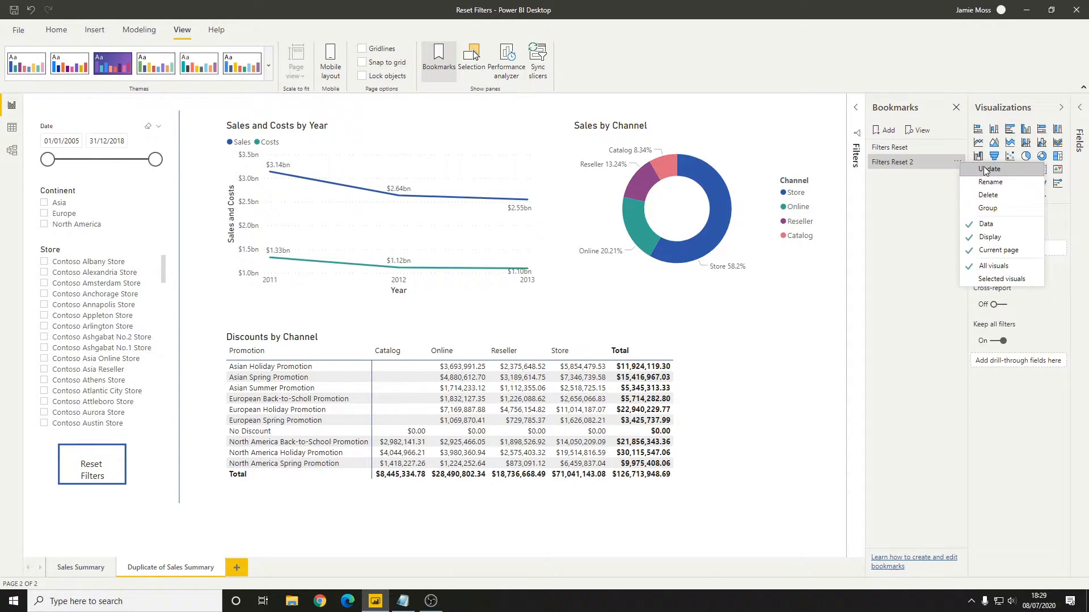
pyautogui.click(988, 194)
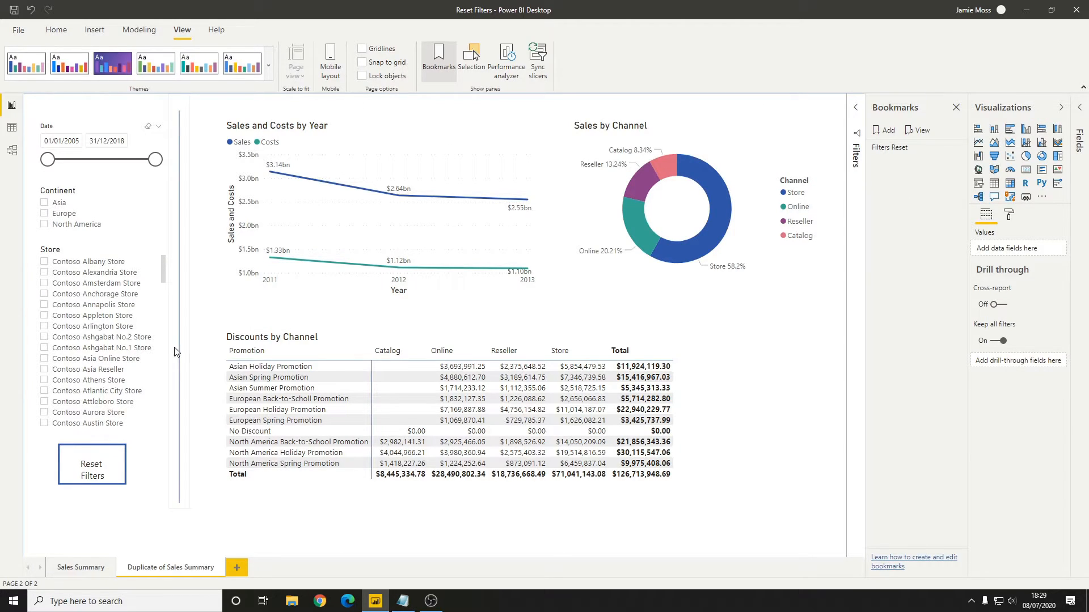
pyautogui.moveTo(199, 404)
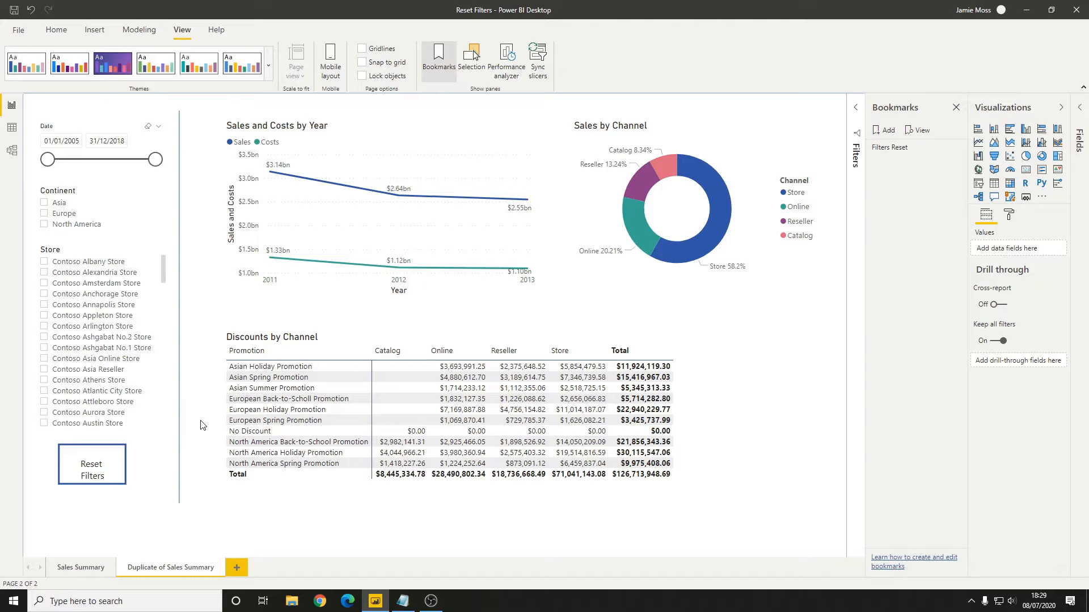
pyautogui.moveTo(164, 280)
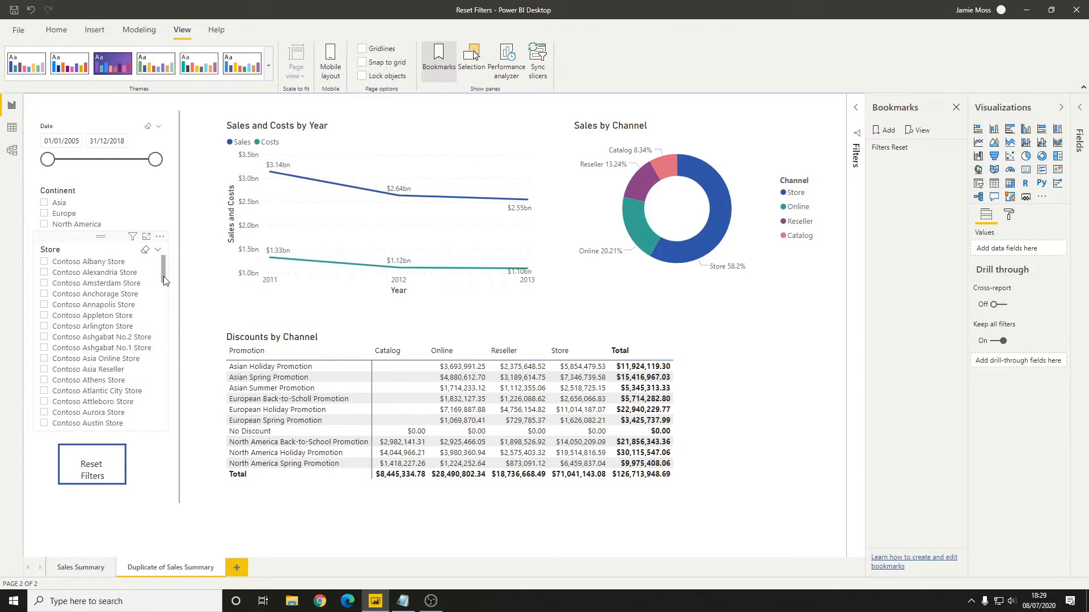
pyautogui.click(100, 341)
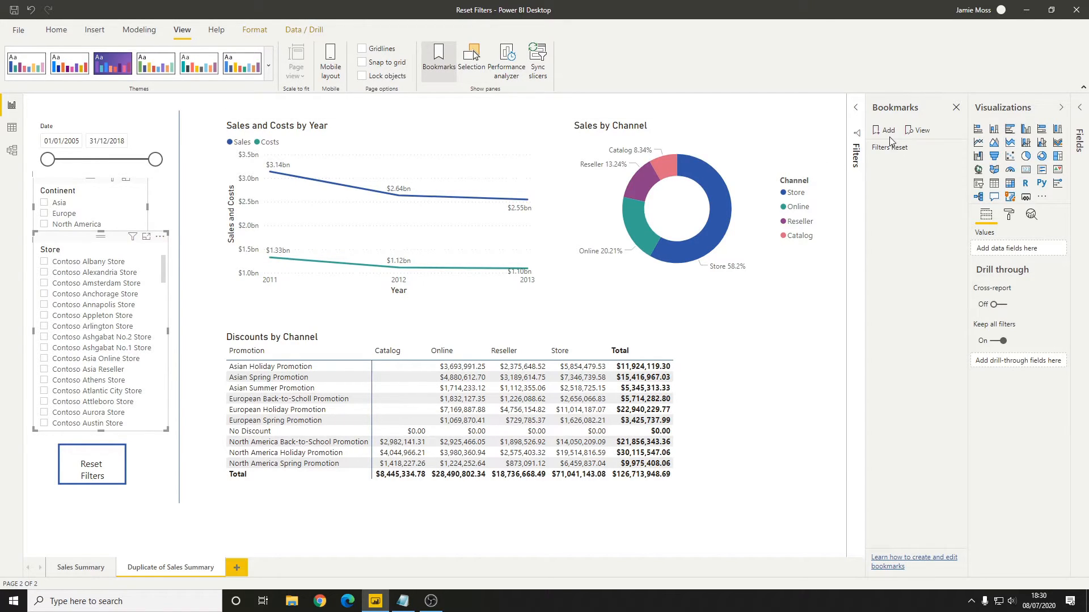
pyautogui.click(883, 129)
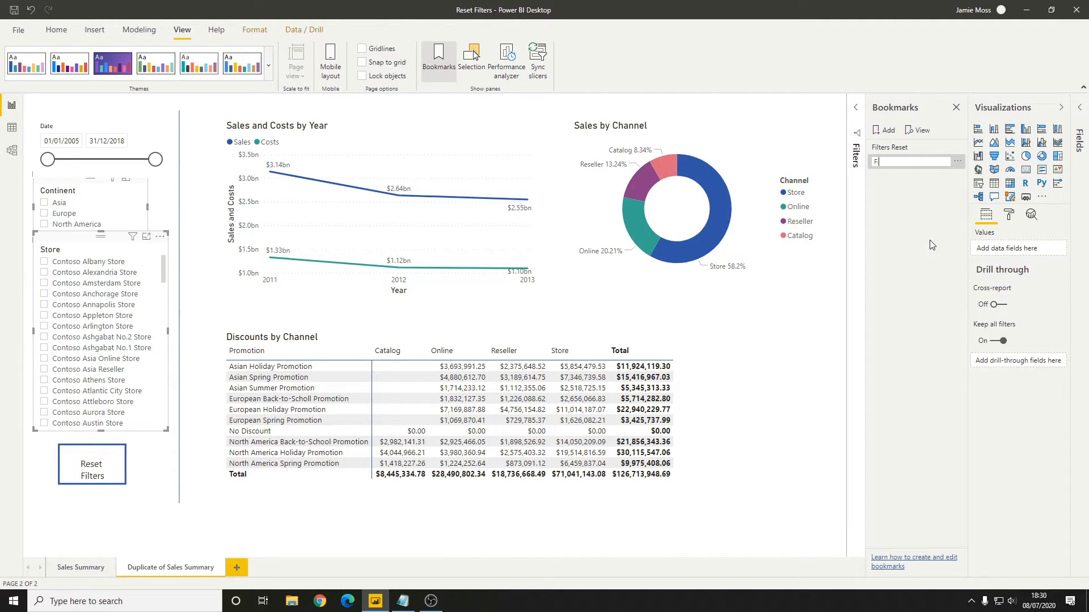
# Name the new bookmark 'Filters Reset 2' covering only the selected slicers
pyautogui.write('Filters Reset 2')
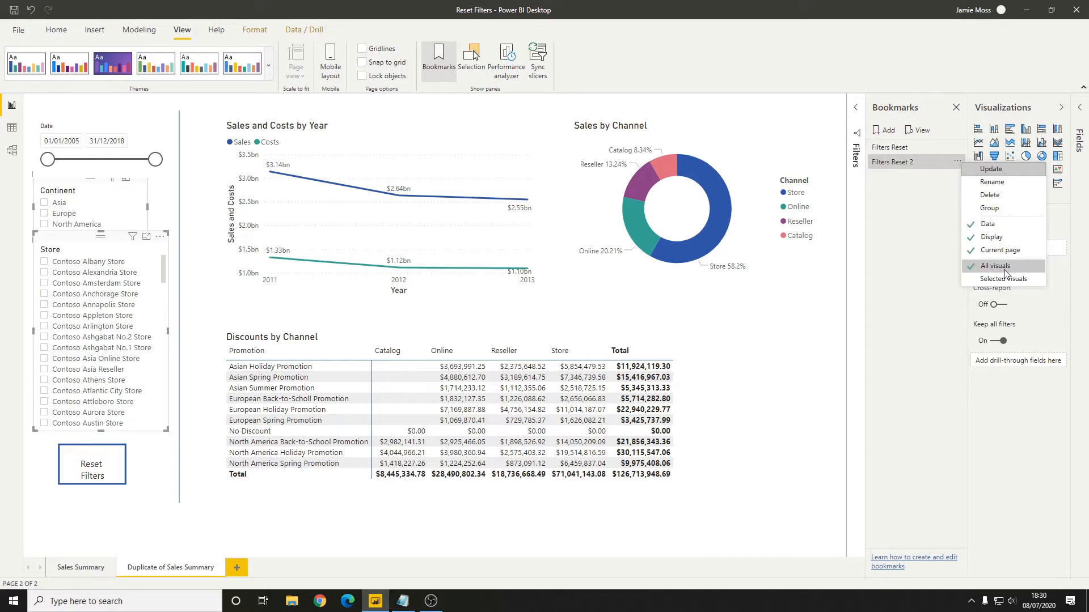
pyautogui.moveTo(1001, 279)
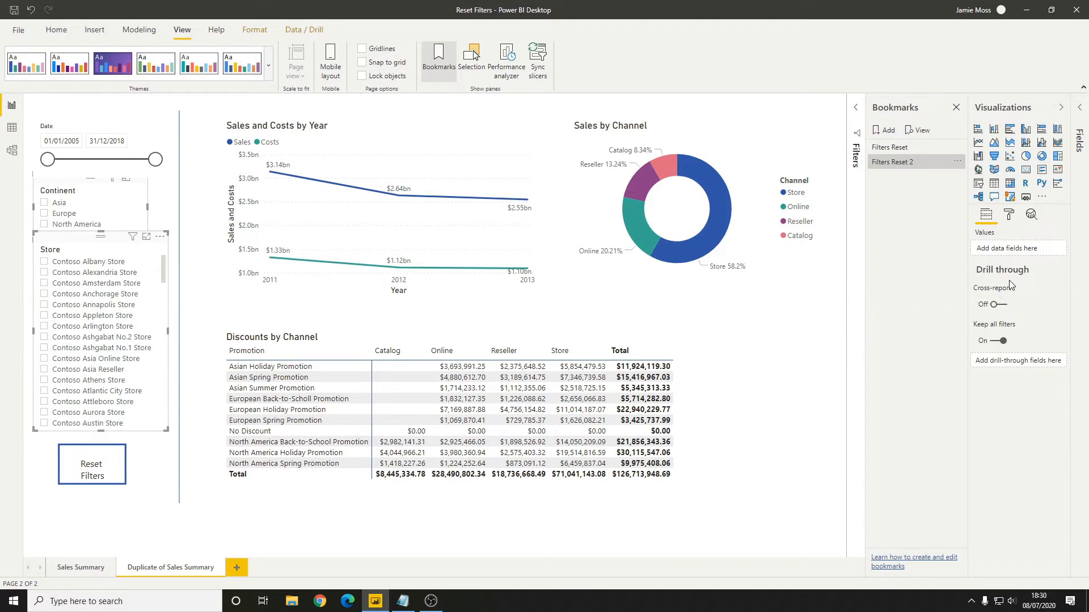
pyautogui.moveTo(954, 268)
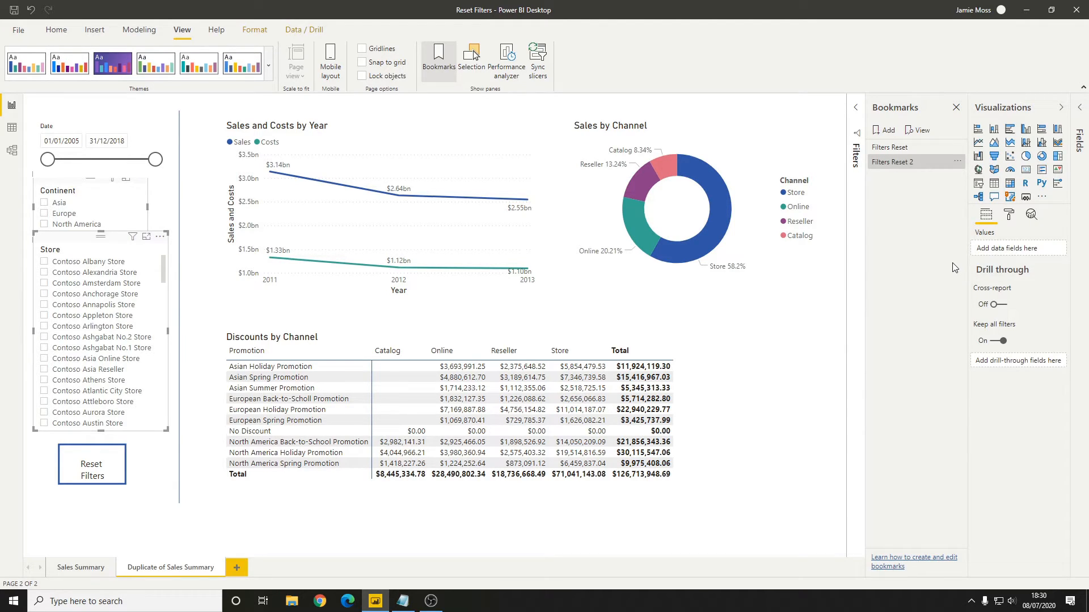
pyautogui.moveTo(938, 267)
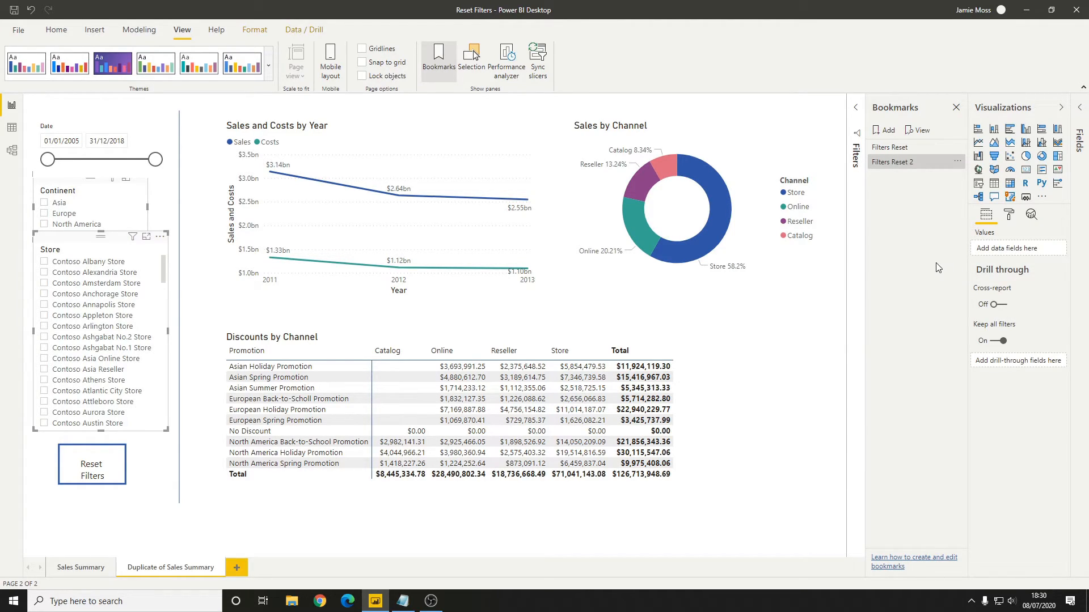
pyautogui.moveTo(926, 253)
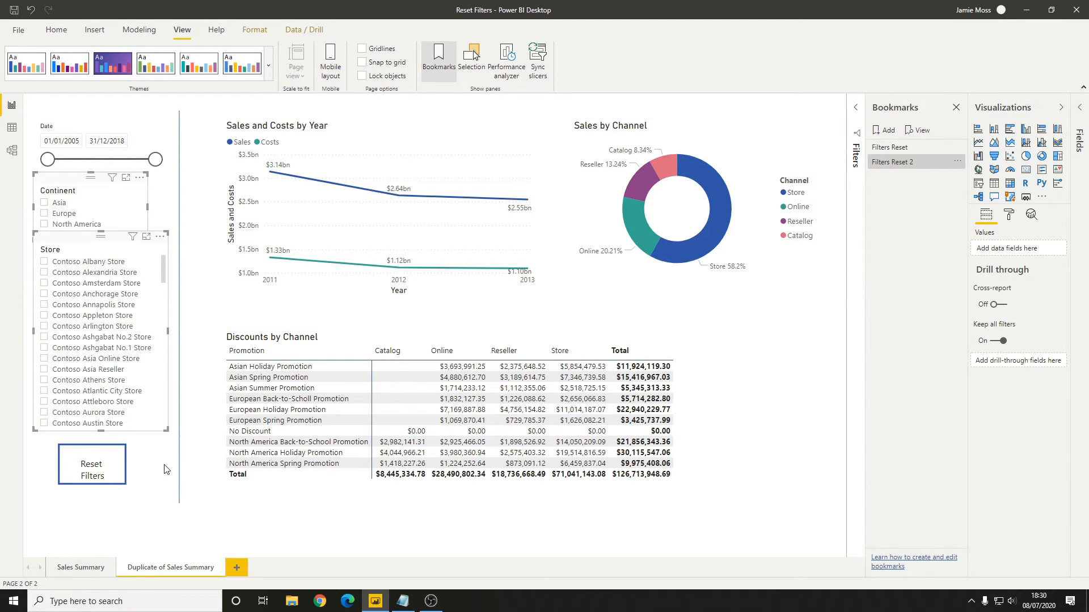
# Link page 2's Reset Filters button to the 'Filters Reset 2' bookmark
pyautogui.click(91, 464)
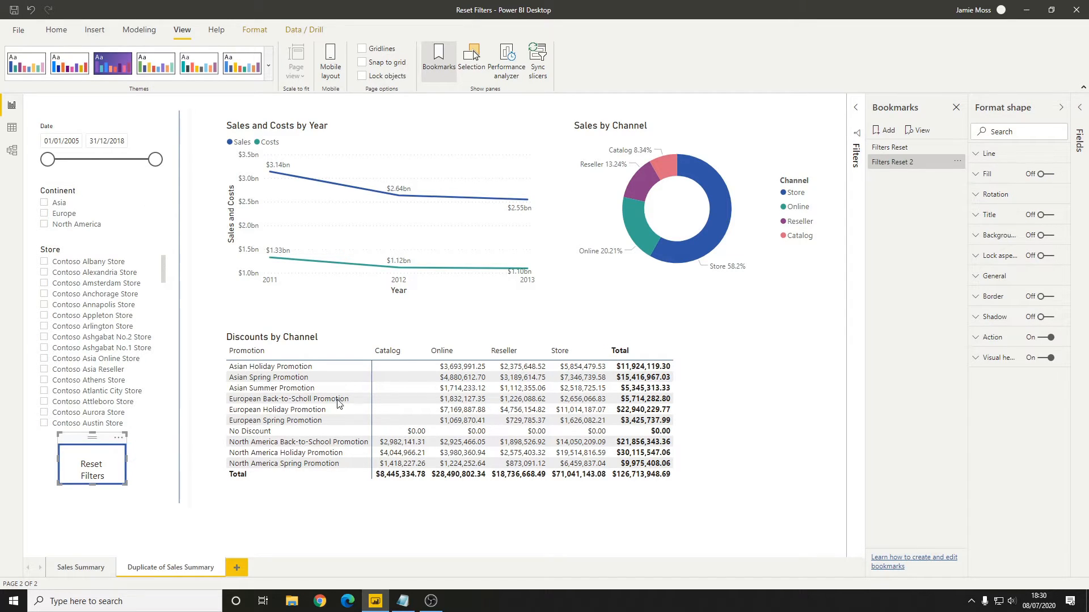
pyautogui.click(976, 337)
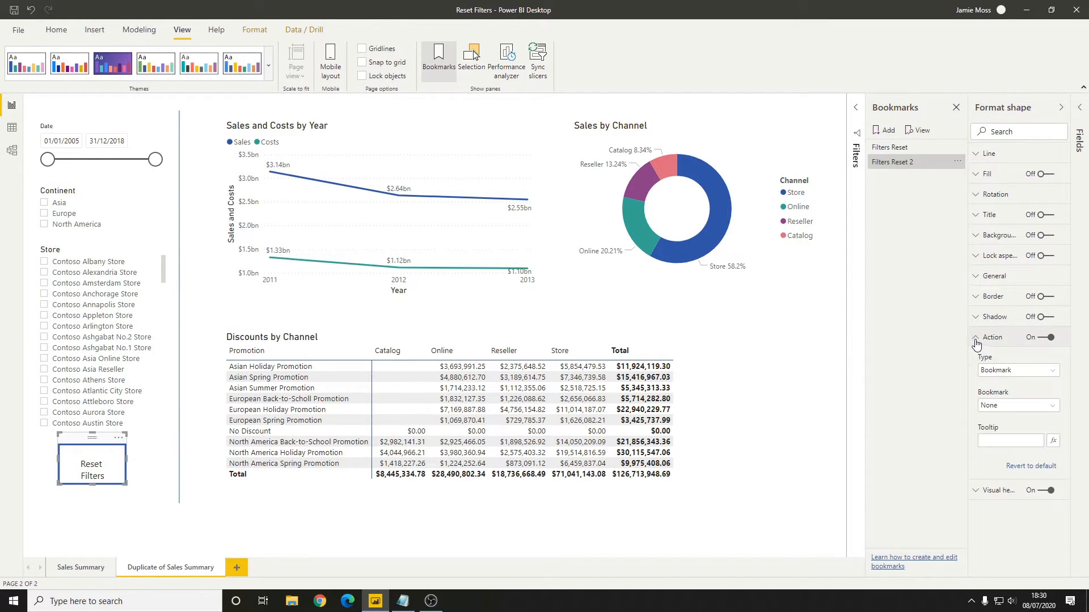
pyautogui.click(1014, 405)
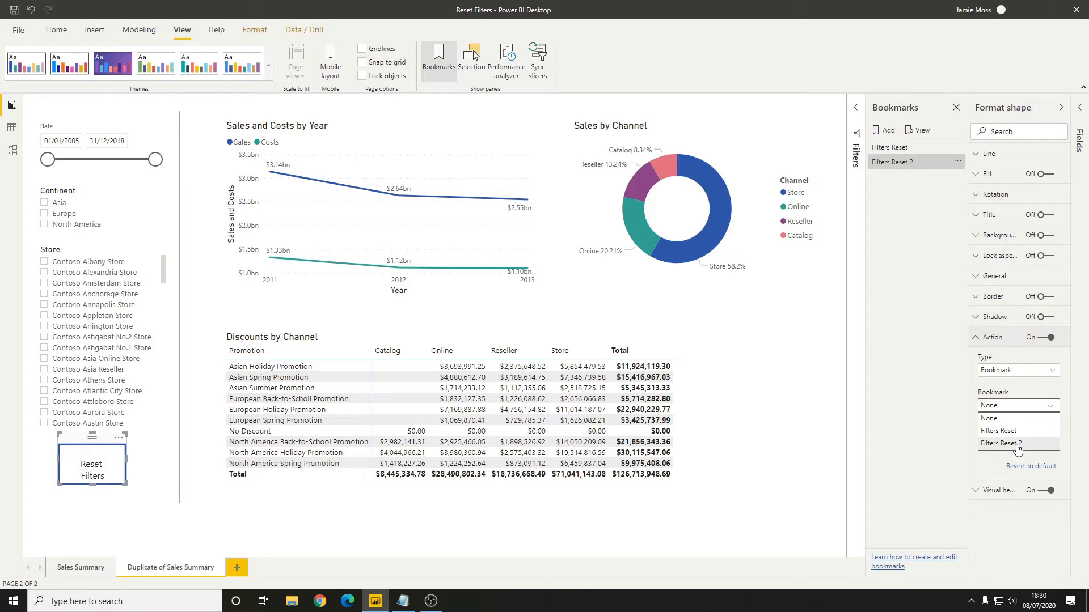
pyautogui.click(1016, 444)
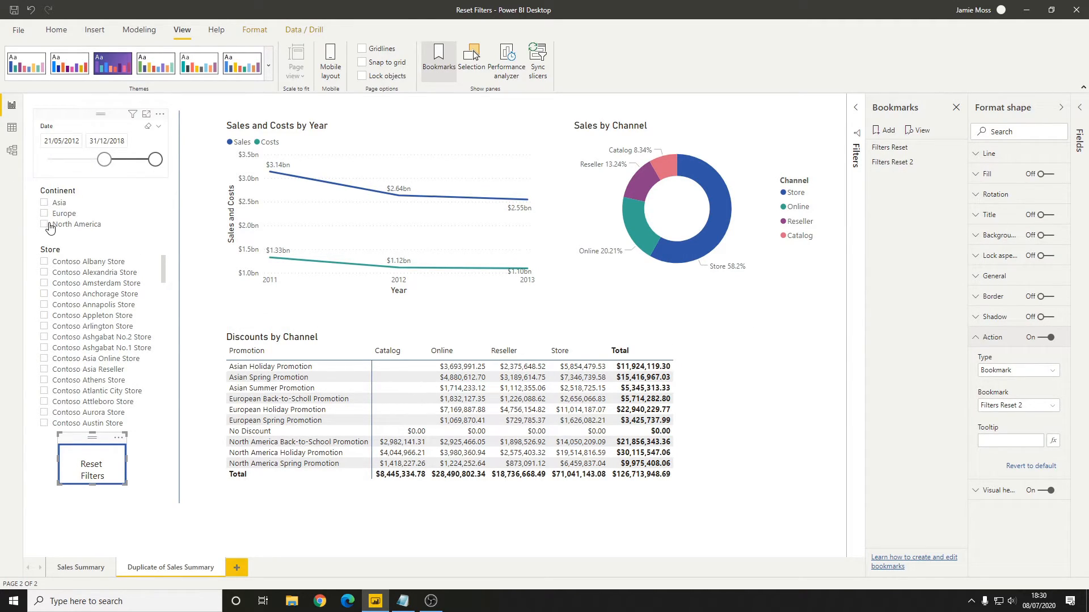
# Filter to Europe, then Ctrl+click the button to confirm Continent and Store reset
pyautogui.click(44, 214)
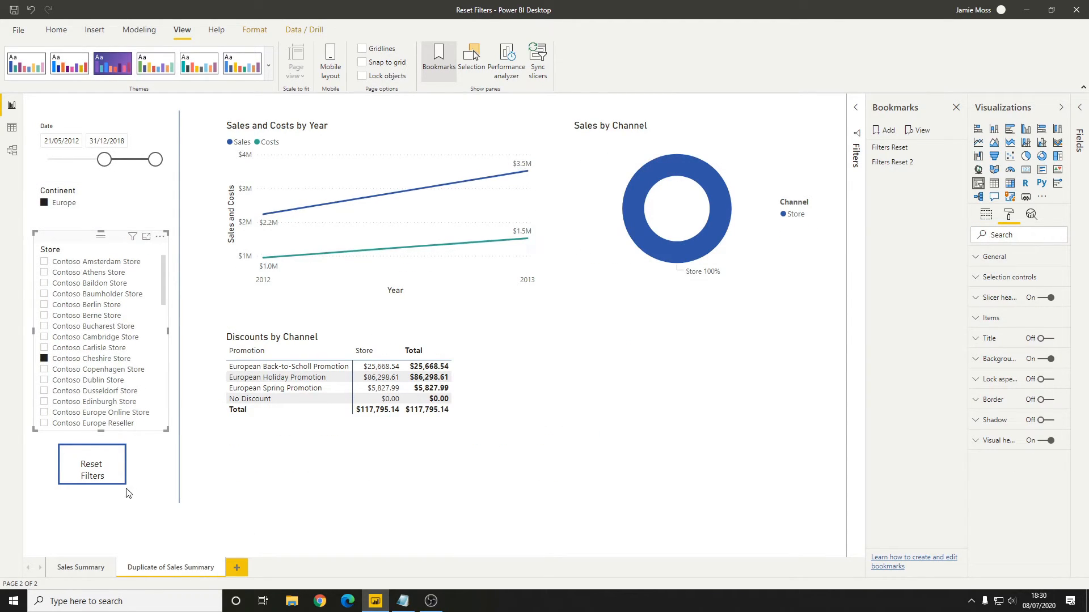
pyautogui.click(90, 464)
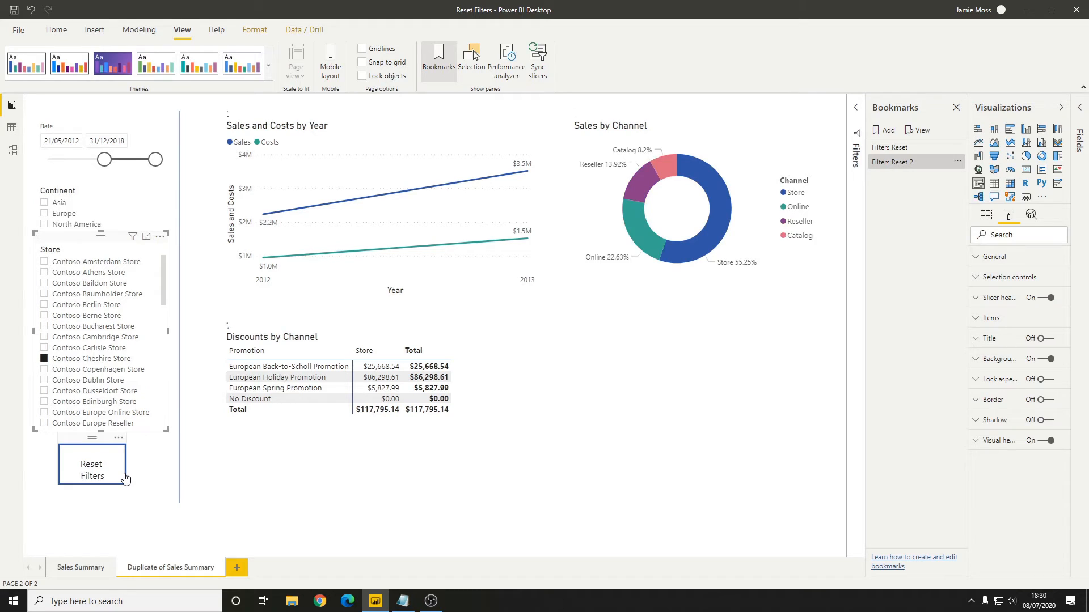
pyautogui.click(91, 464)
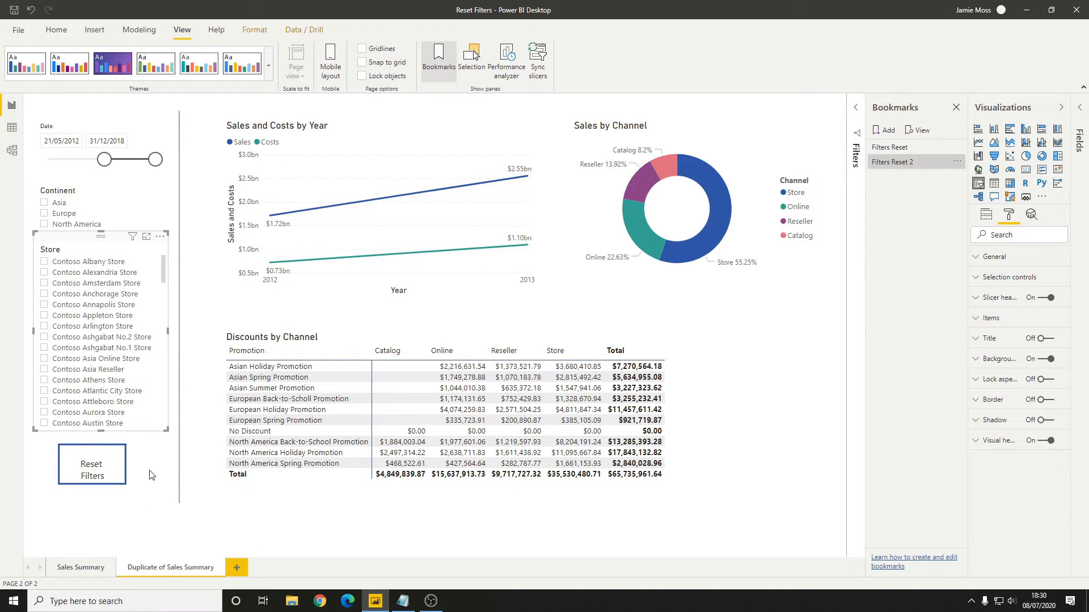